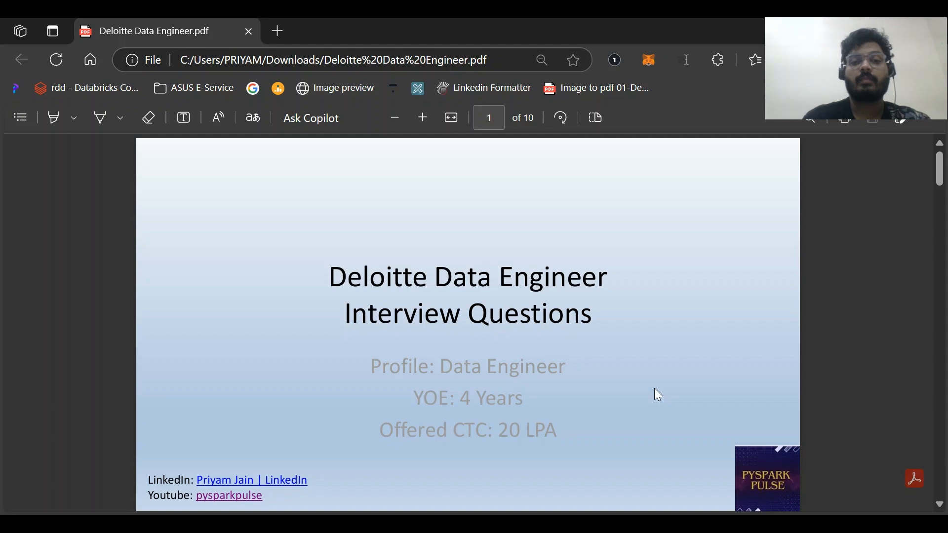
# Step: Scroll from the title page down to page 2 with the top-3 salaries queries
pyautogui.scroll(-3)
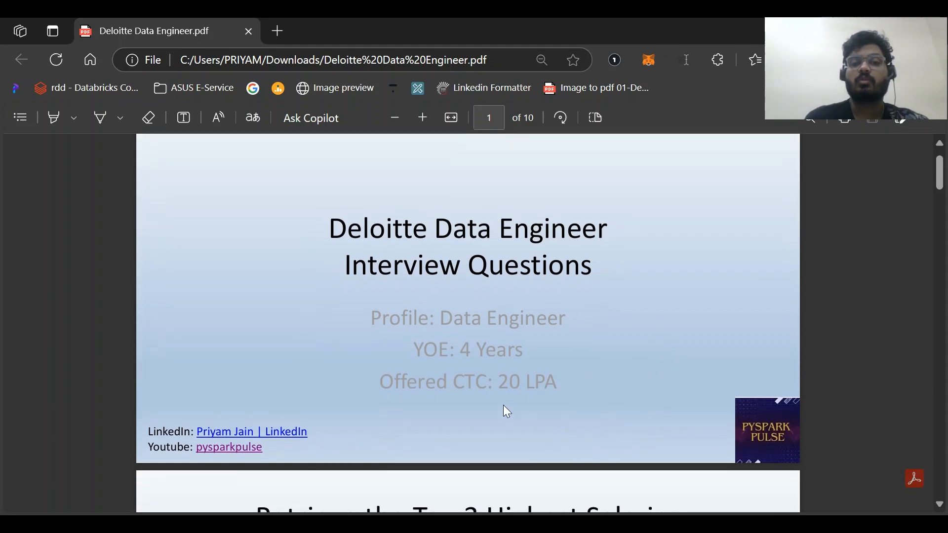
pyautogui.scroll(-3)
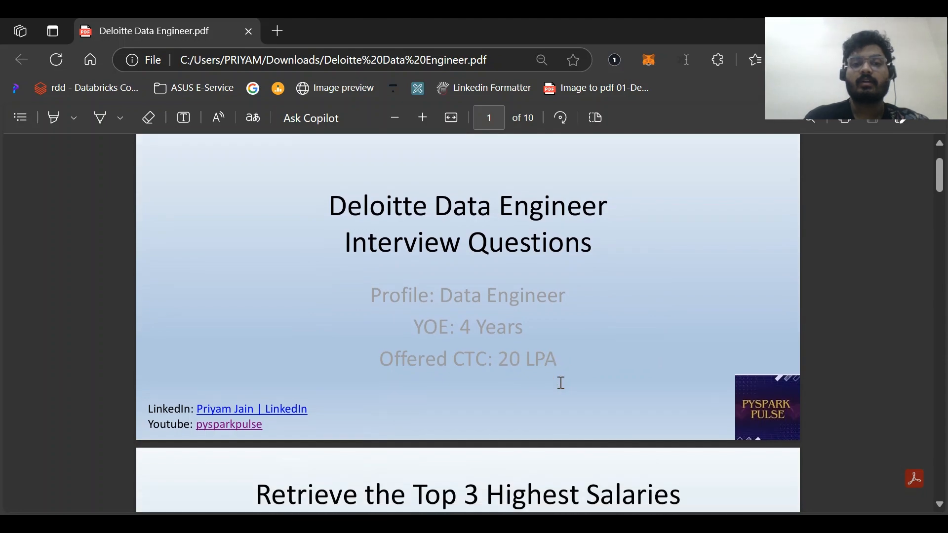
pyautogui.scroll(-3)
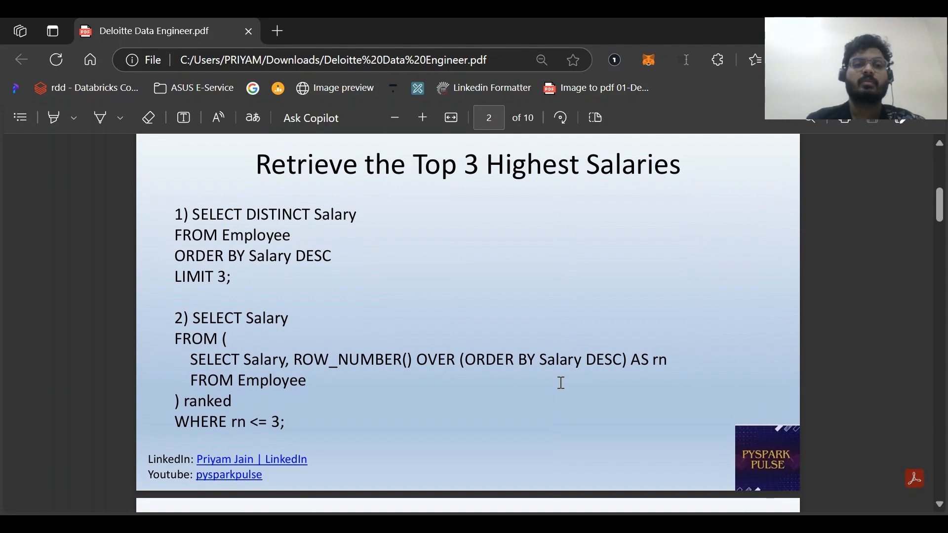
pyautogui.moveTo(222, 238)
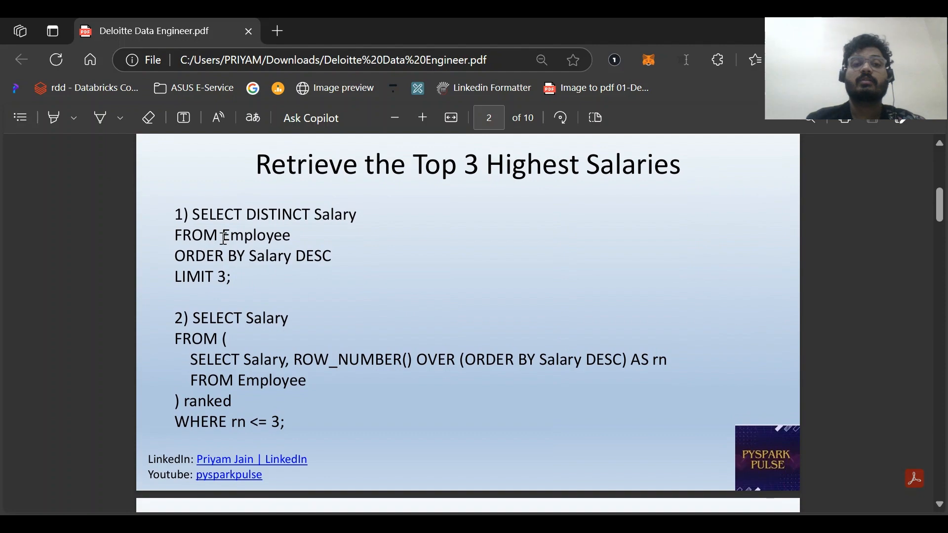
pyautogui.moveTo(254, 265)
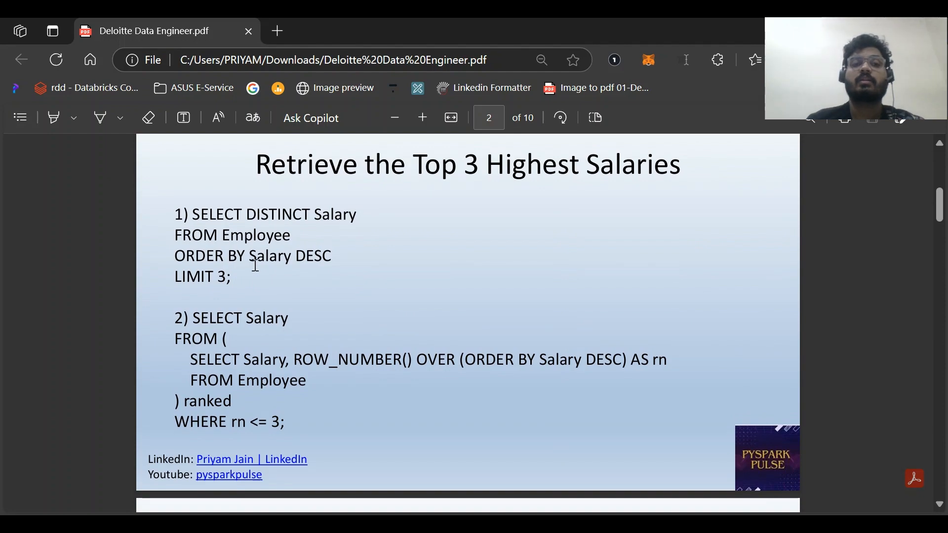
pyautogui.moveTo(302, 279)
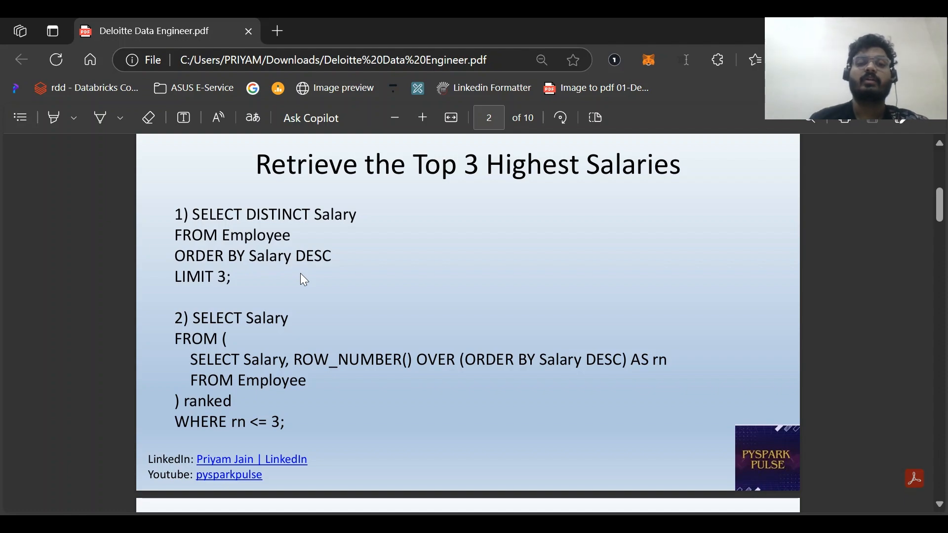
pyautogui.moveTo(335, 359)
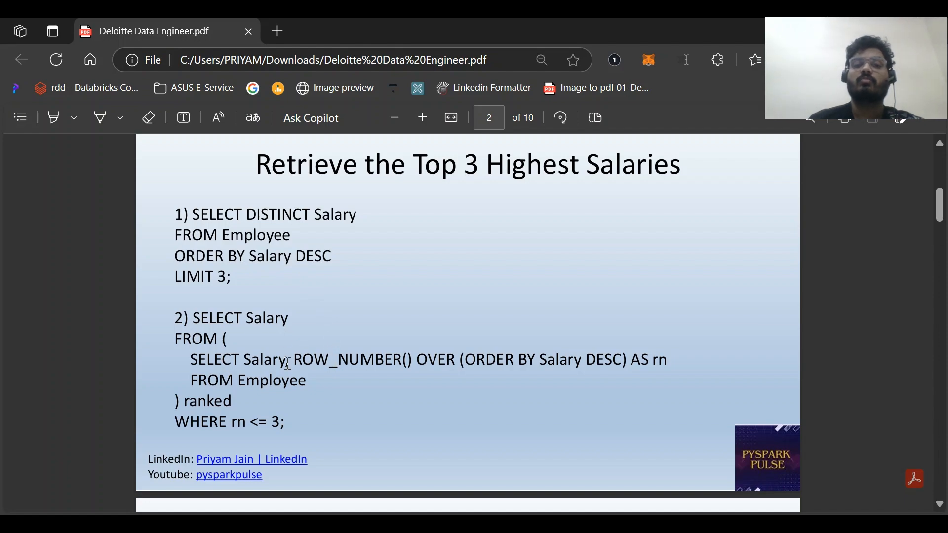
pyautogui.moveTo(624, 366)
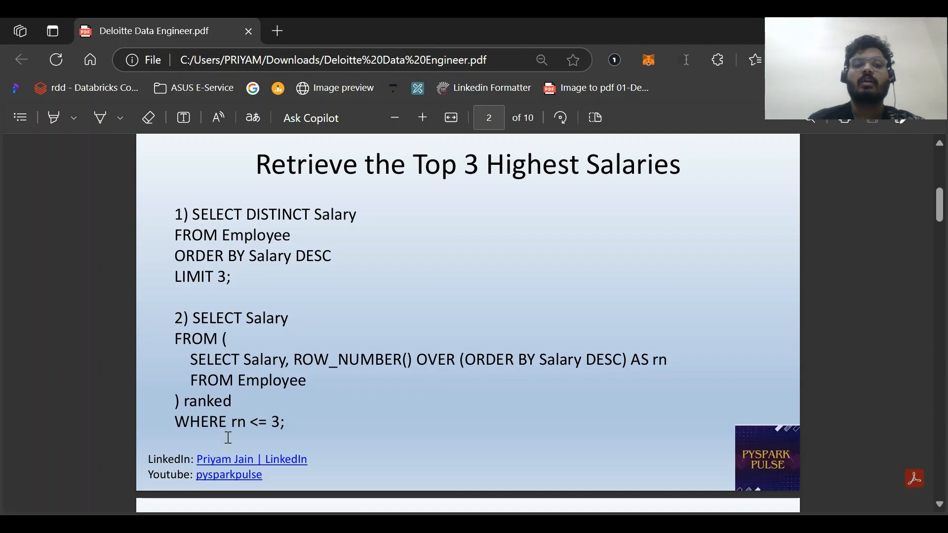
pyautogui.moveTo(304, 423)
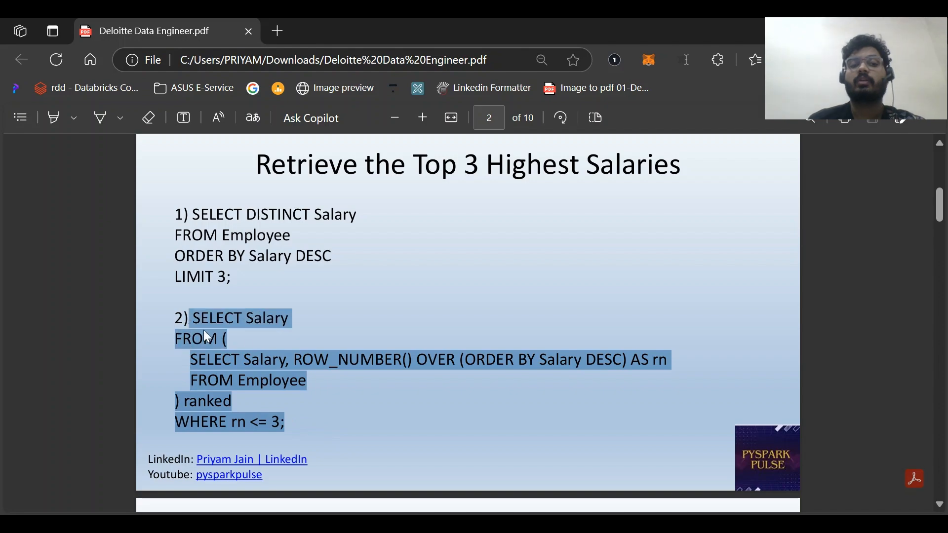
pyautogui.click(305, 416)
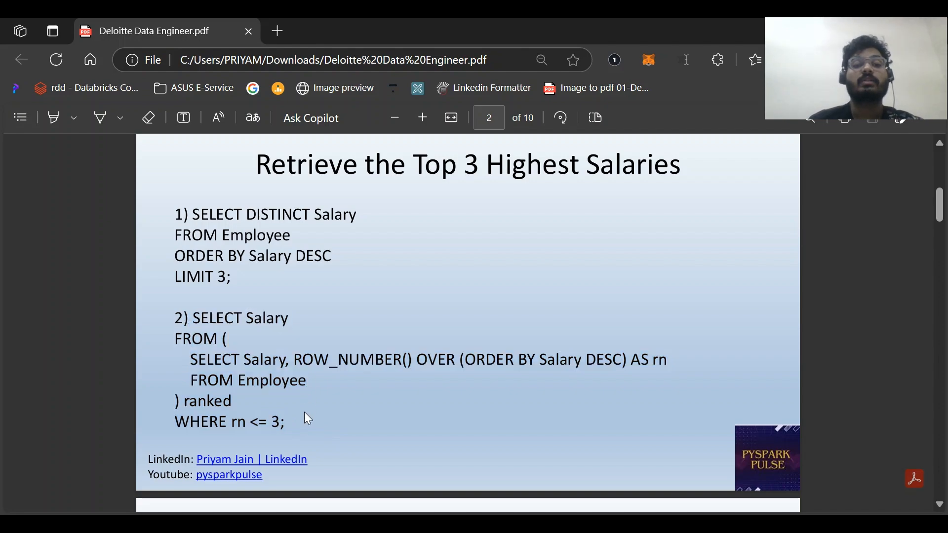
pyautogui.moveTo(358, 413)
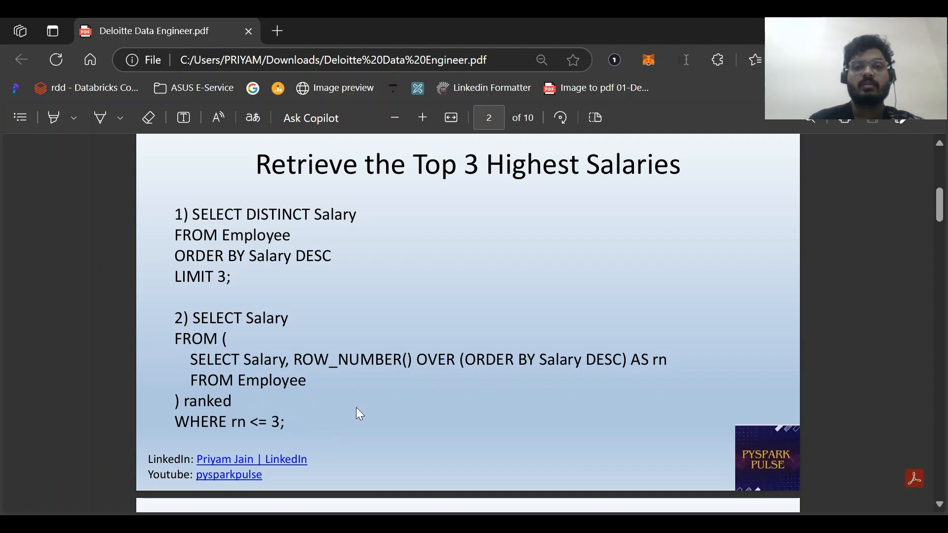
# Step: Scroll to page 3 and review the clustered vs non-clustered index comparison table
pyautogui.scroll(-3)
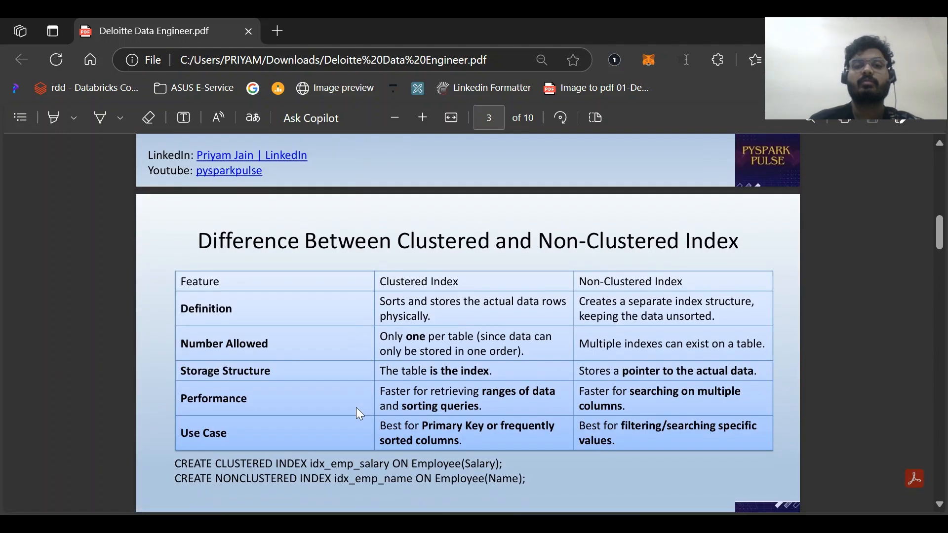
pyautogui.scroll(-3)
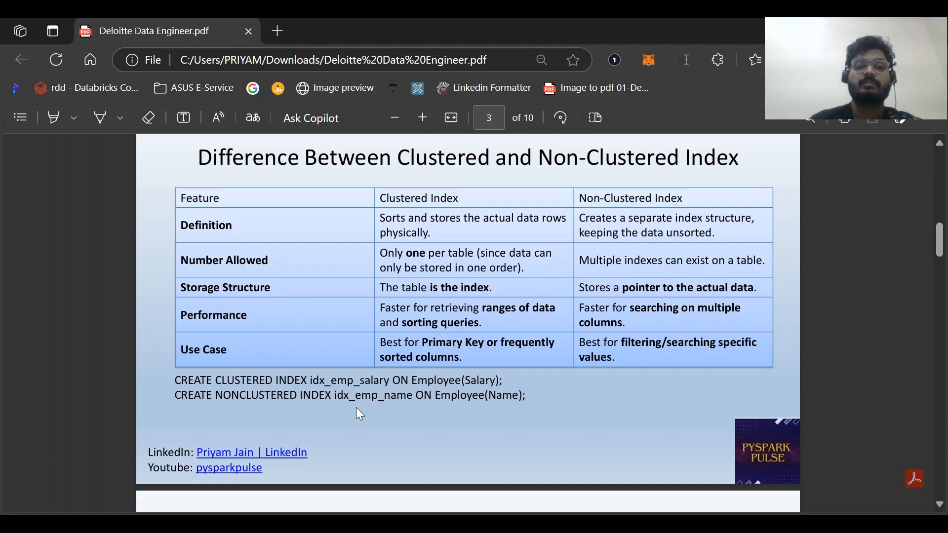
pyautogui.scroll(3)
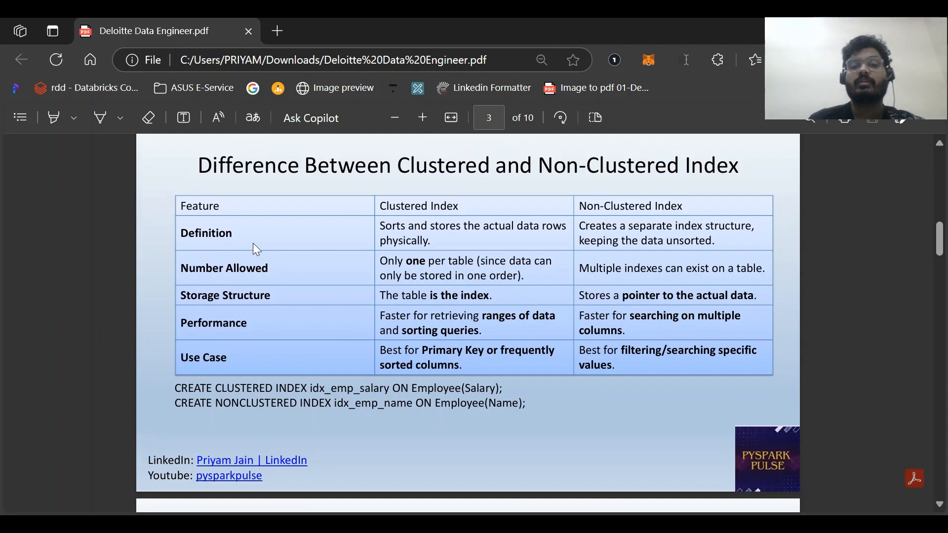
pyautogui.moveTo(416, 241)
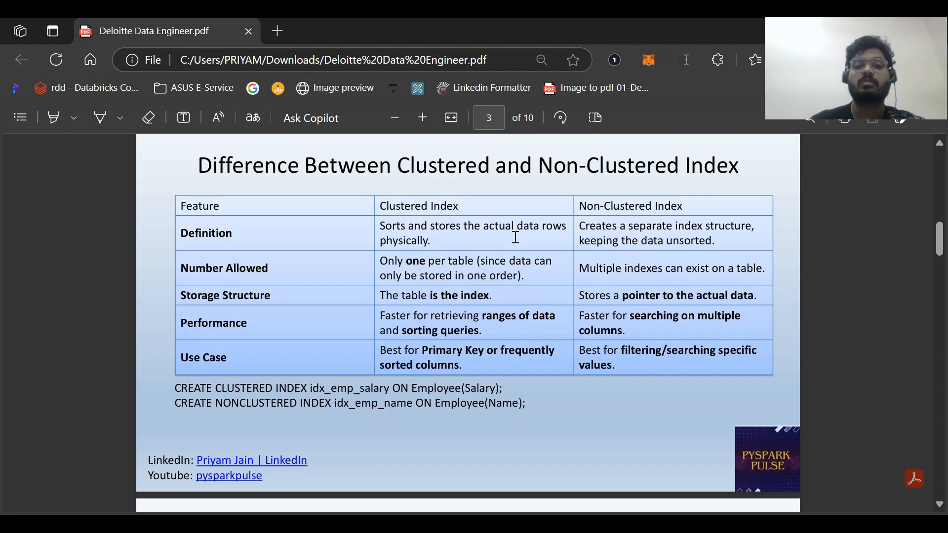
pyautogui.moveTo(492, 373)
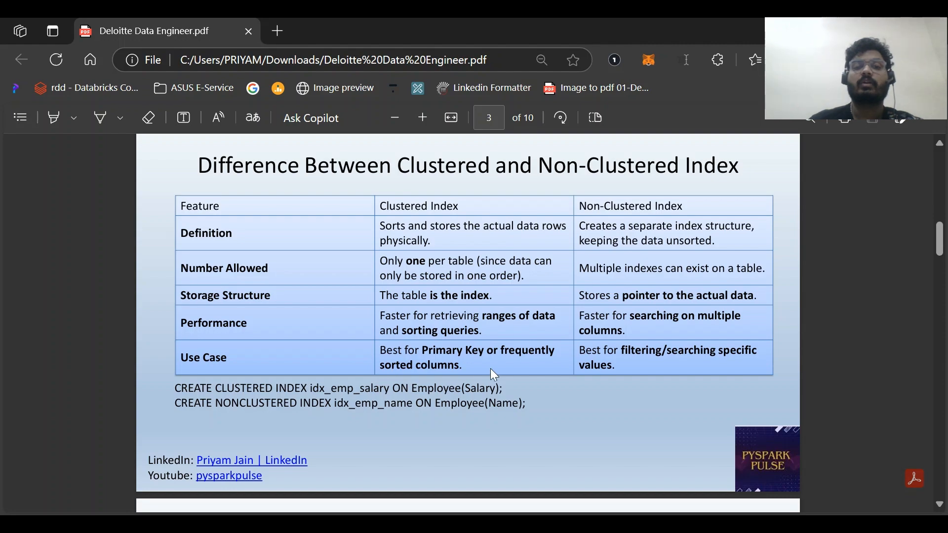
pyautogui.moveTo(675, 357)
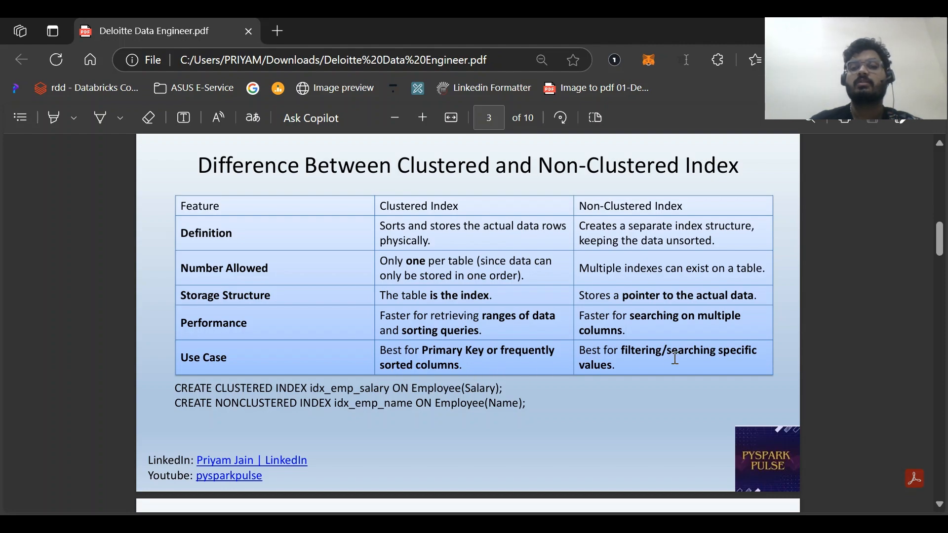
pyautogui.scroll(-3)
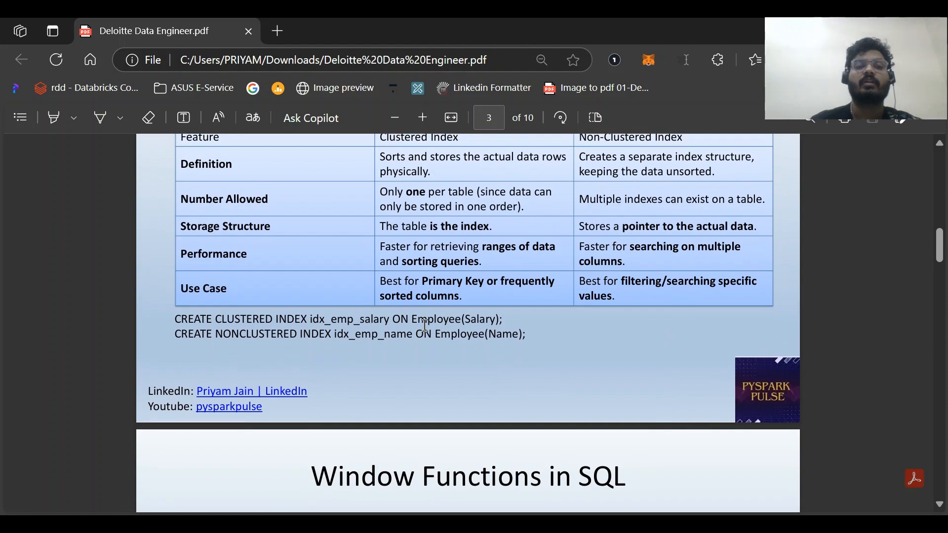
pyautogui.scroll(3)
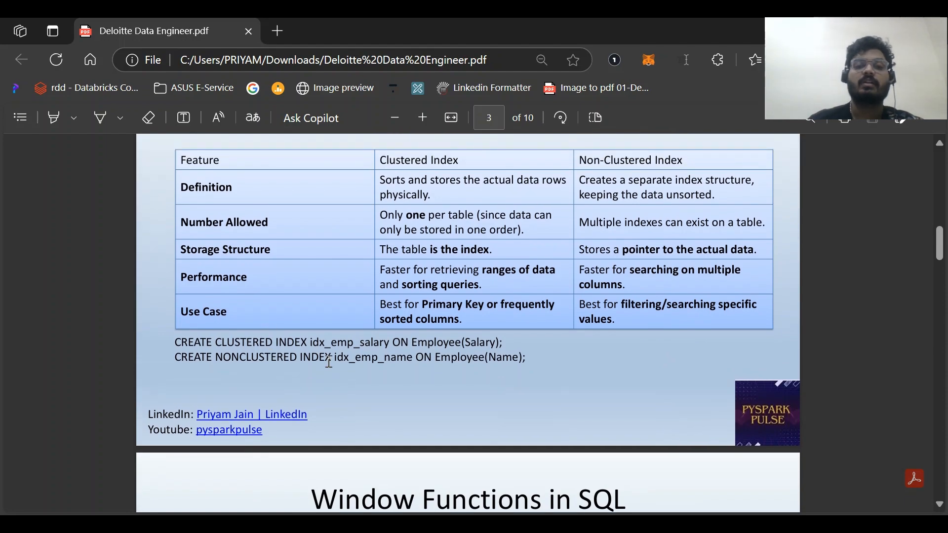
pyautogui.moveTo(438, 392)
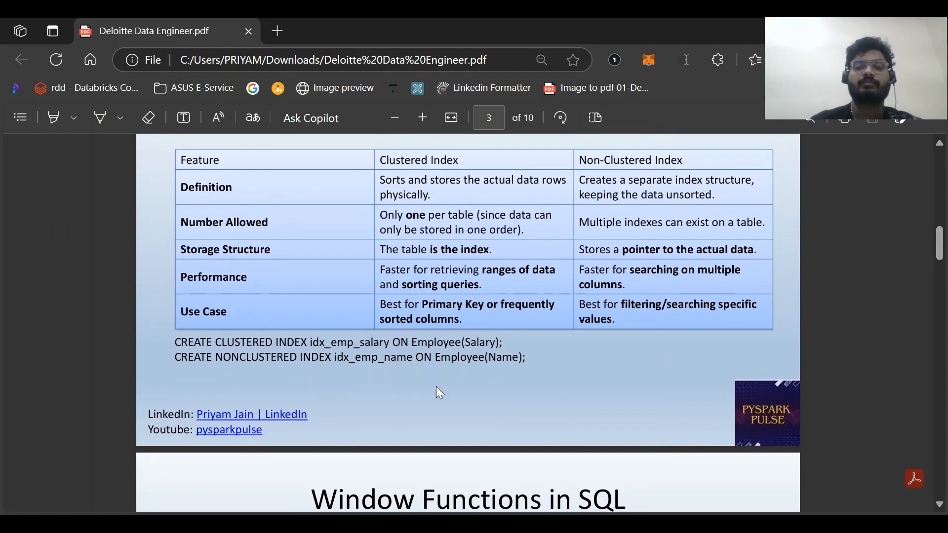
pyautogui.scroll(-3)
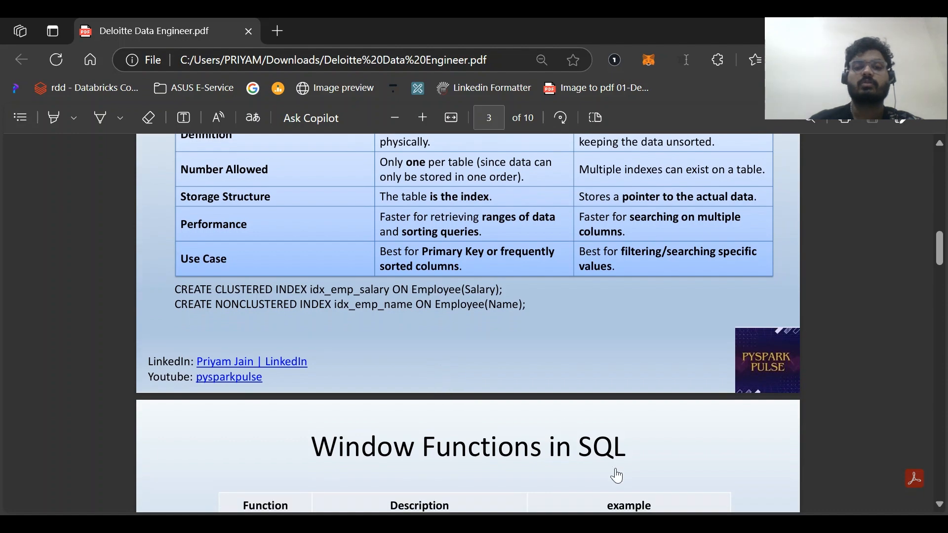
pyautogui.scroll(-3)
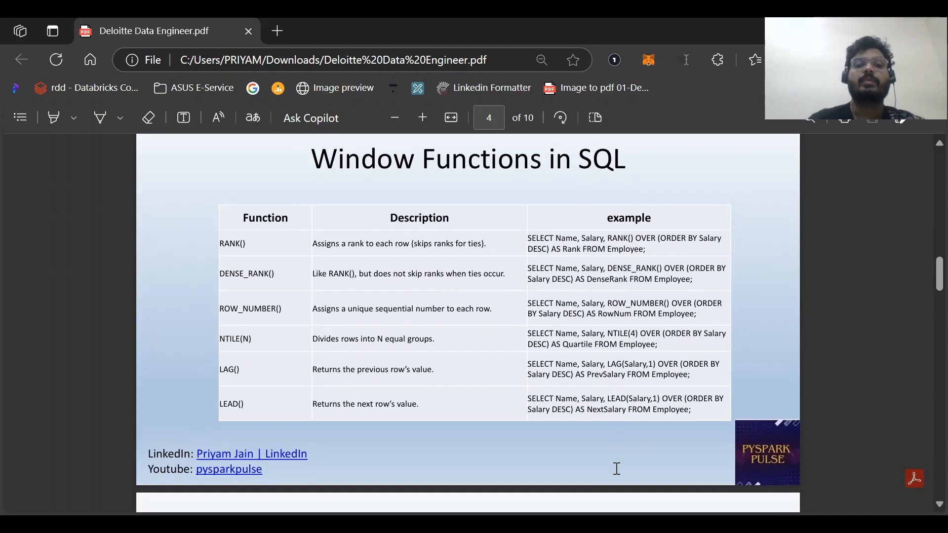
pyautogui.moveTo(349, 396)
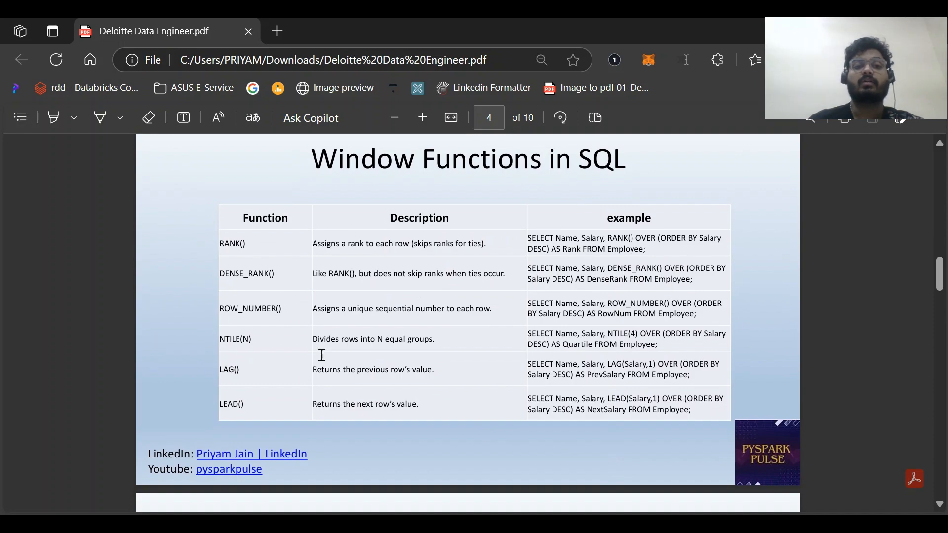
pyautogui.moveTo(245, 251)
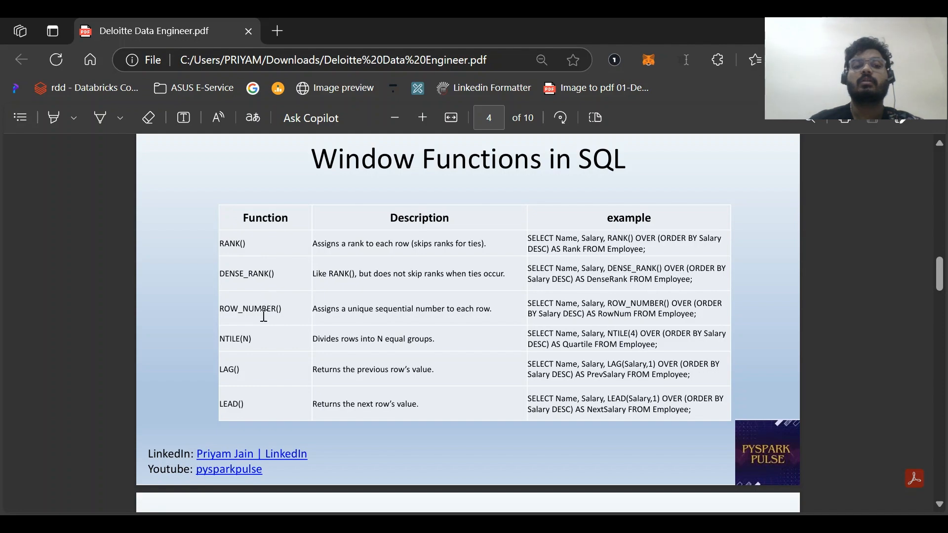
pyautogui.moveTo(259, 411)
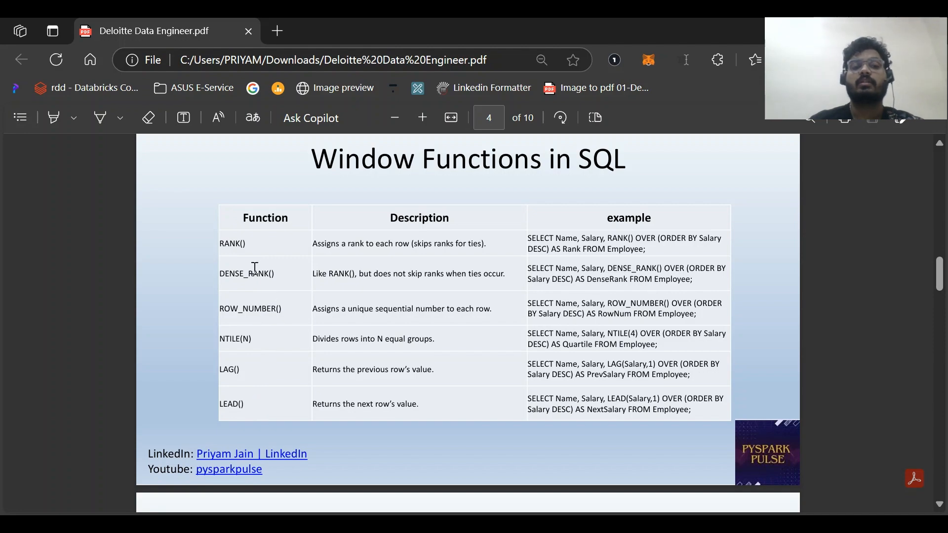
pyautogui.moveTo(263, 357)
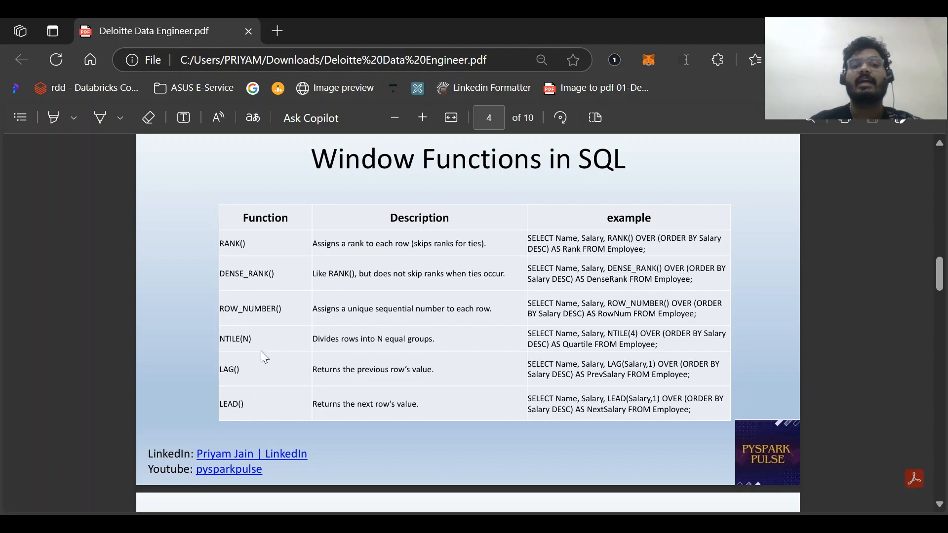
pyautogui.moveTo(281, 348)
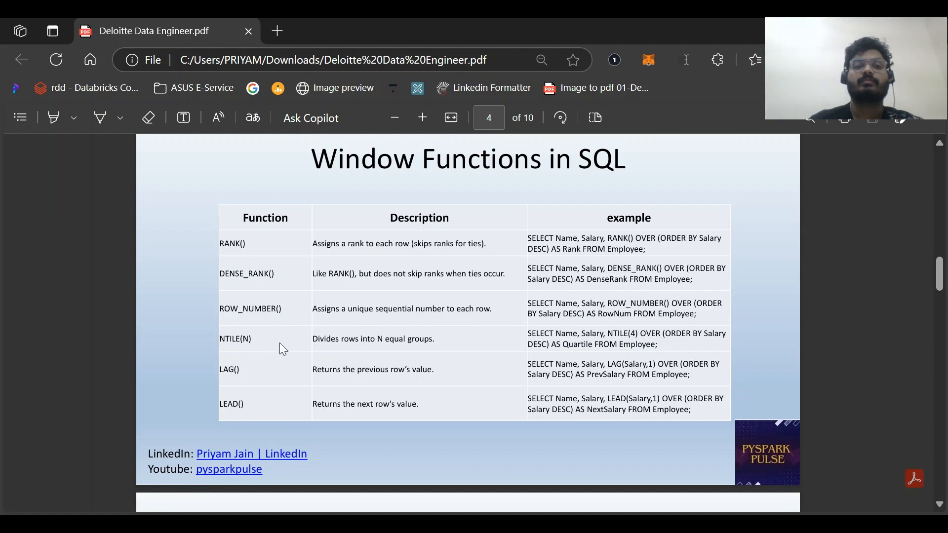
pyautogui.moveTo(321, 254)
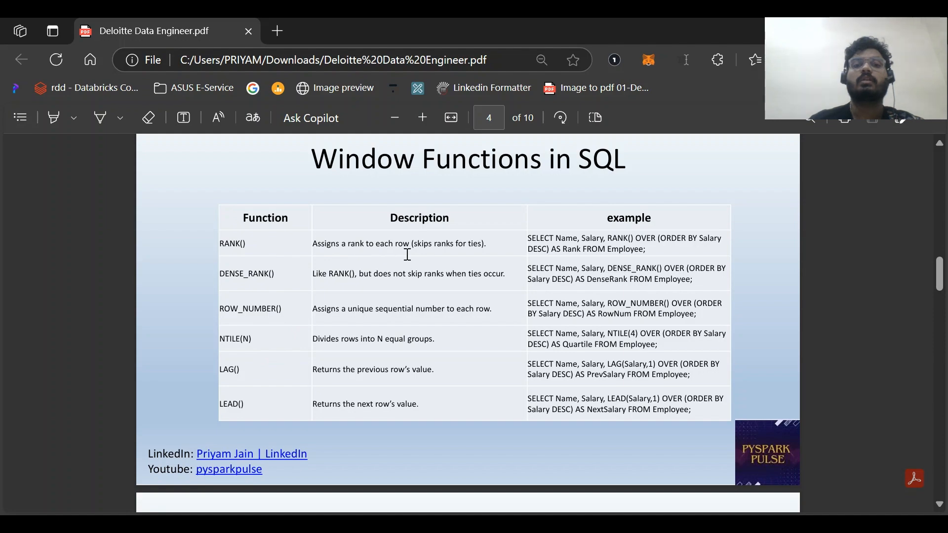
pyautogui.moveTo(438, 254)
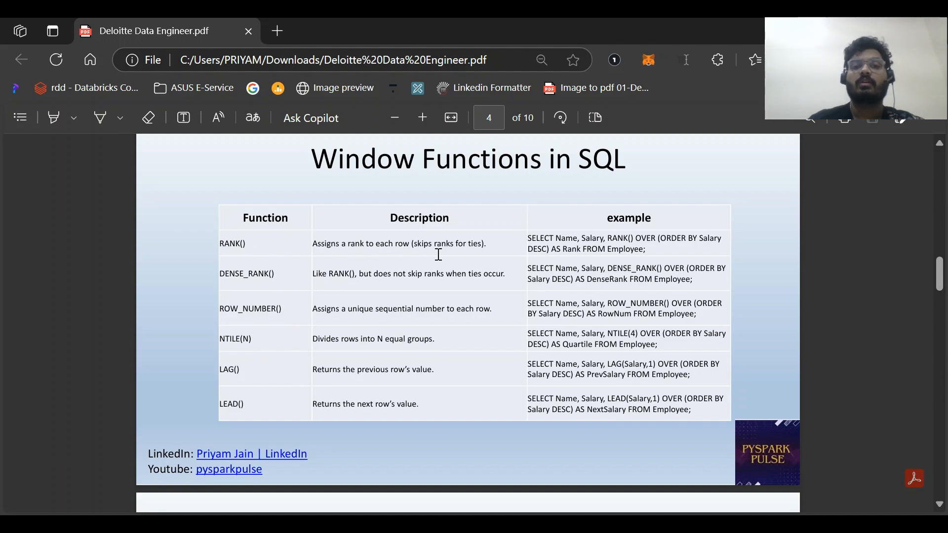
pyautogui.moveTo(489, 261)
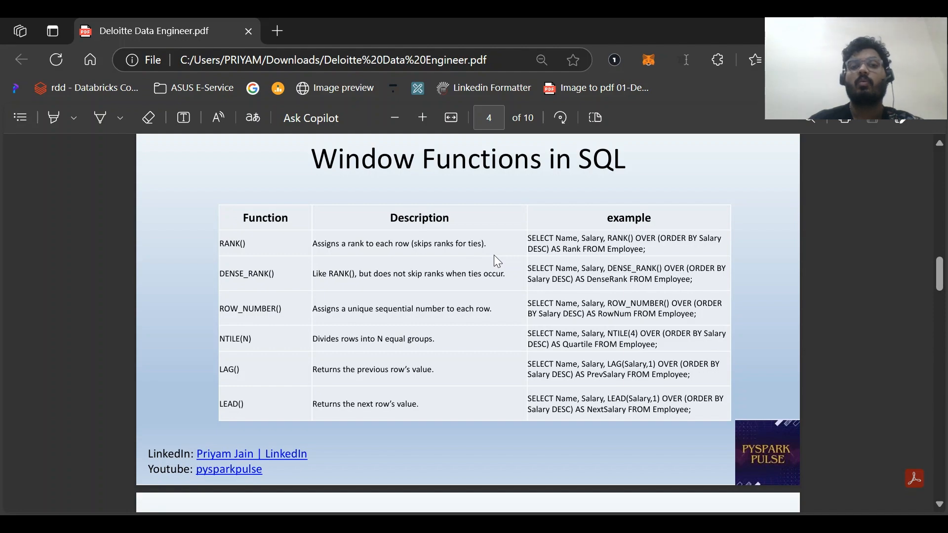
pyautogui.moveTo(217, 118)
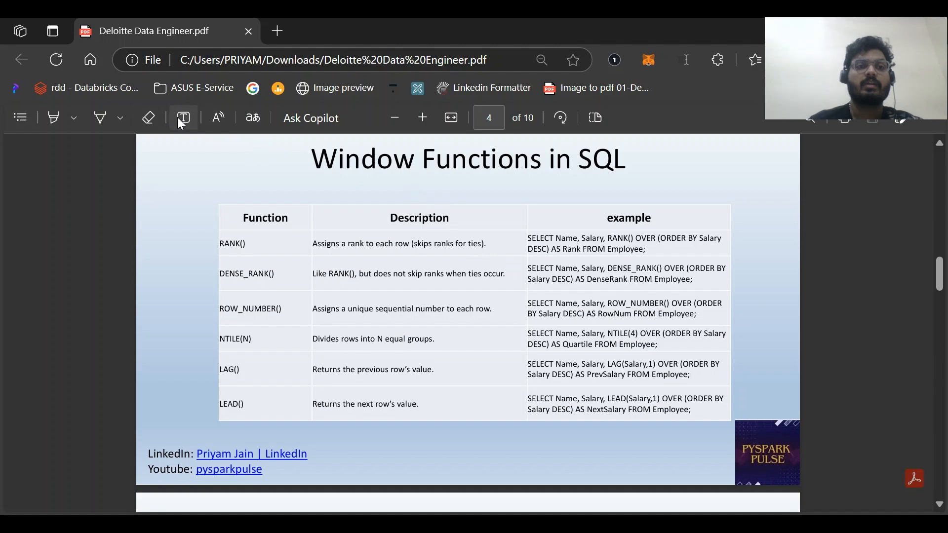
# Step: Add a text note reading 1,2,2,4 above the Description header on page 4
pyautogui.click(182, 118)
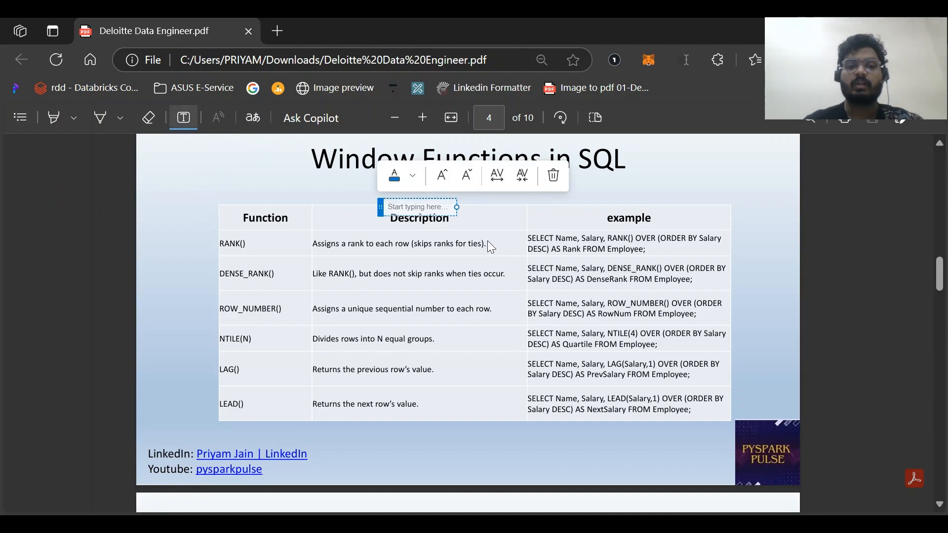
pyautogui.write('1.')
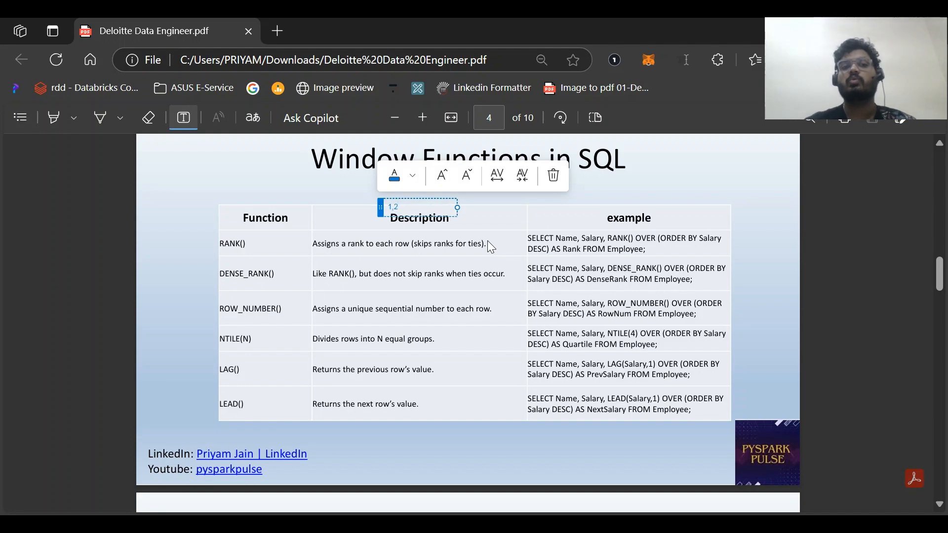
pyautogui.write(',2')
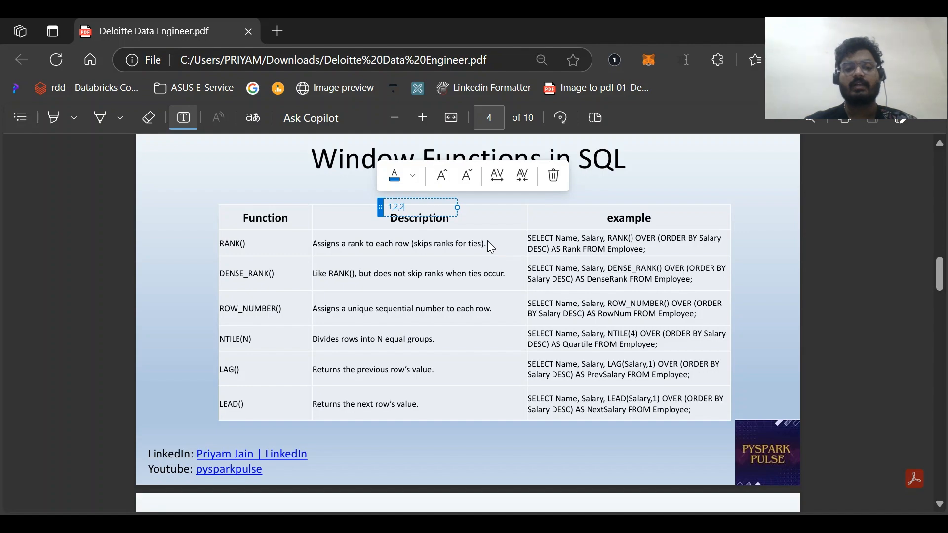
pyautogui.write('4')
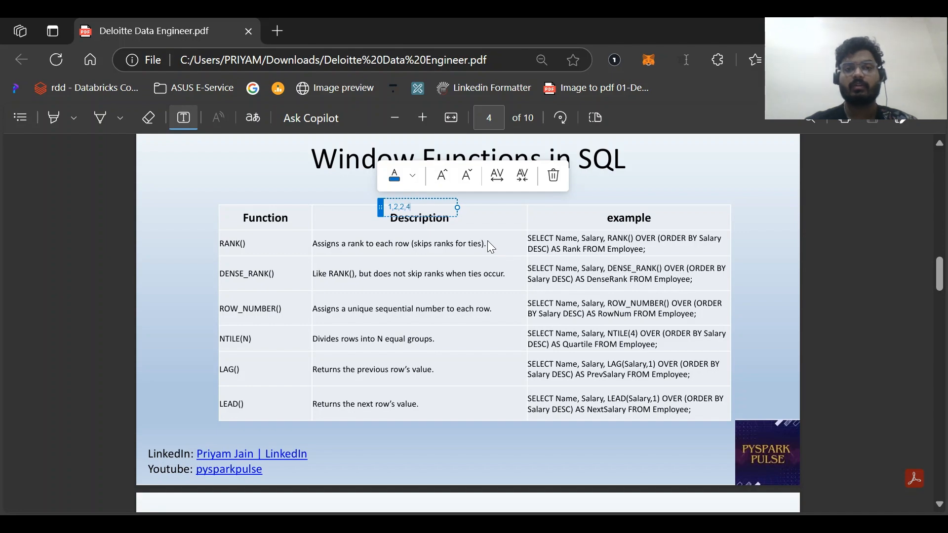
pyautogui.moveTo(440, 205)
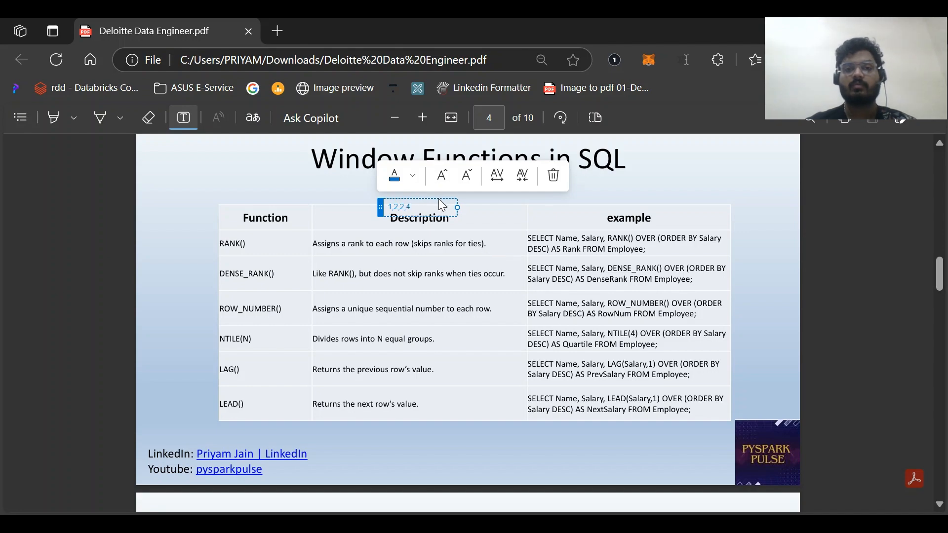
pyautogui.click(428, 243)
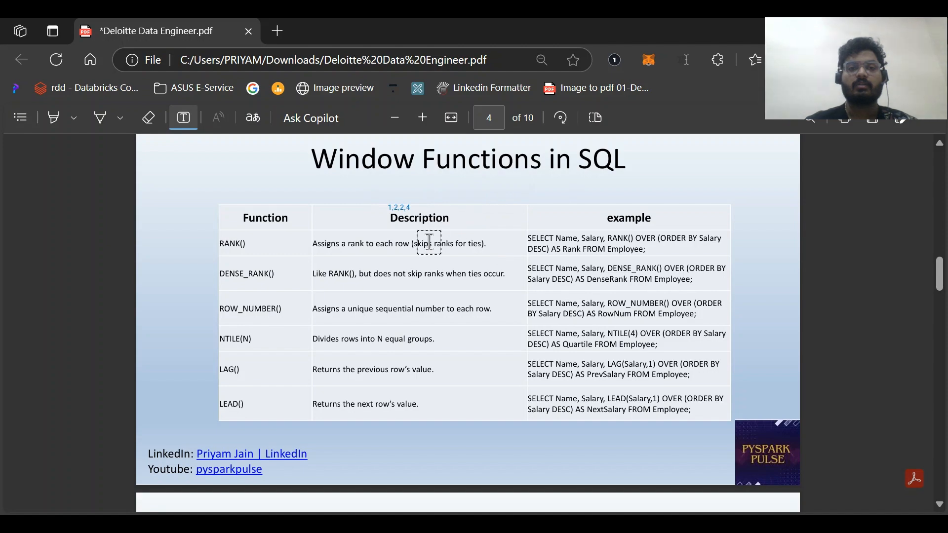
pyautogui.moveTo(405, 287)
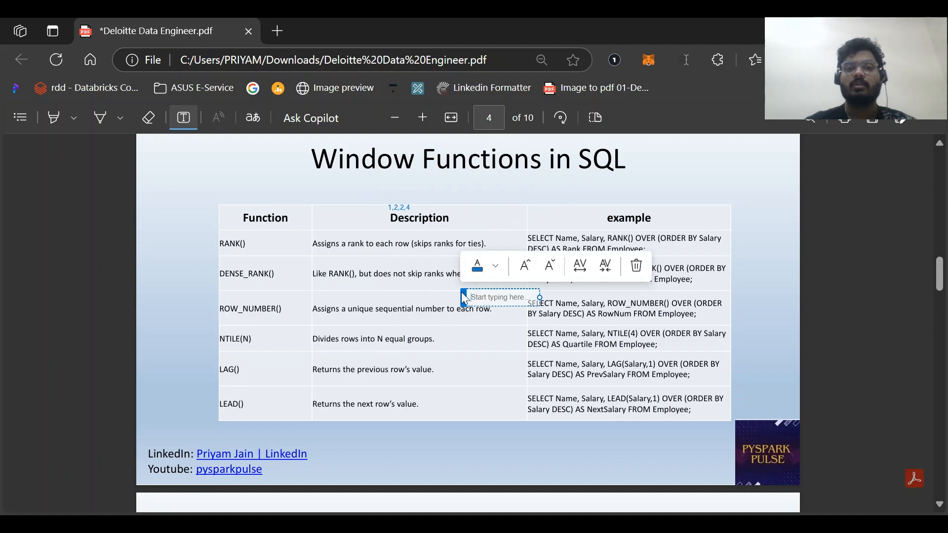
# Step: Add text notes 1,2,2,3 and 1,2,3 beside the ROW_NUMBER() description
pyautogui.write('1')
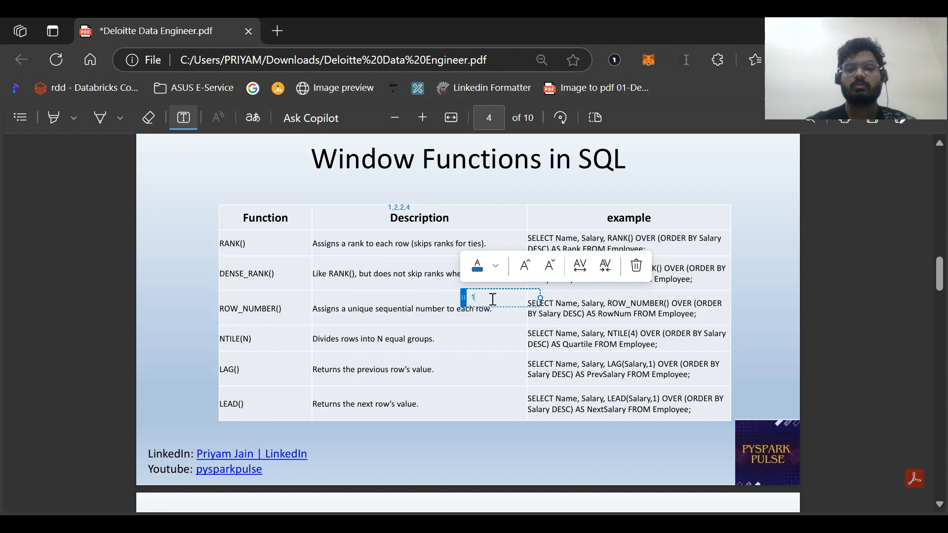
pyautogui.write(',2,3')
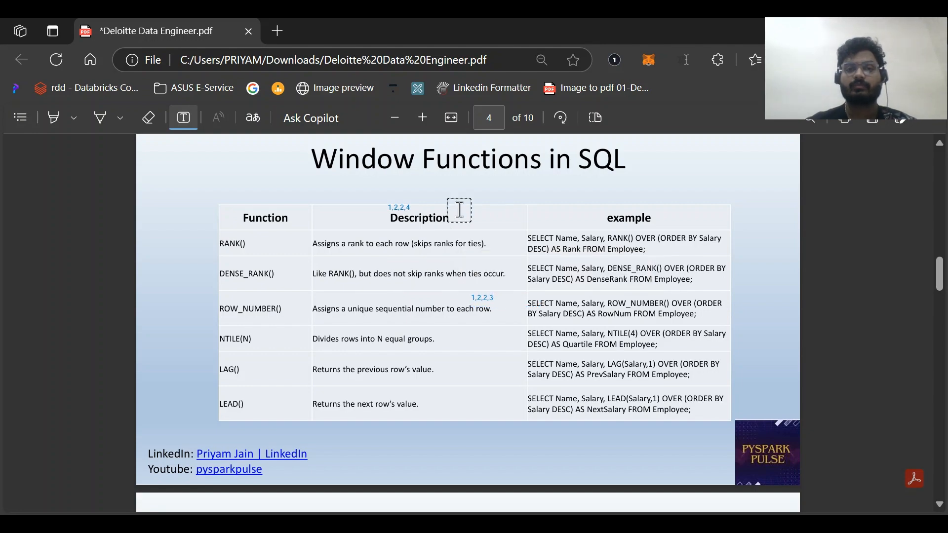
pyautogui.moveTo(459, 315)
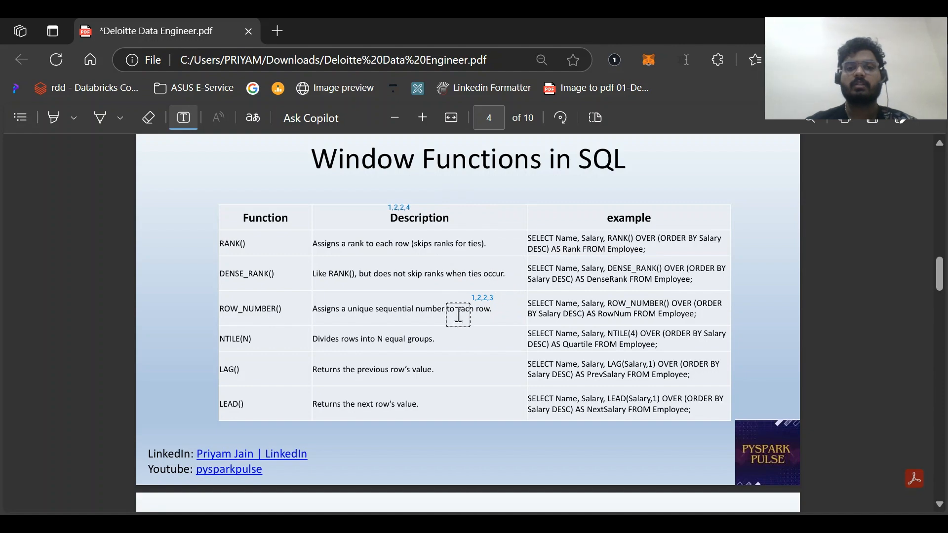
pyautogui.click(457, 315)
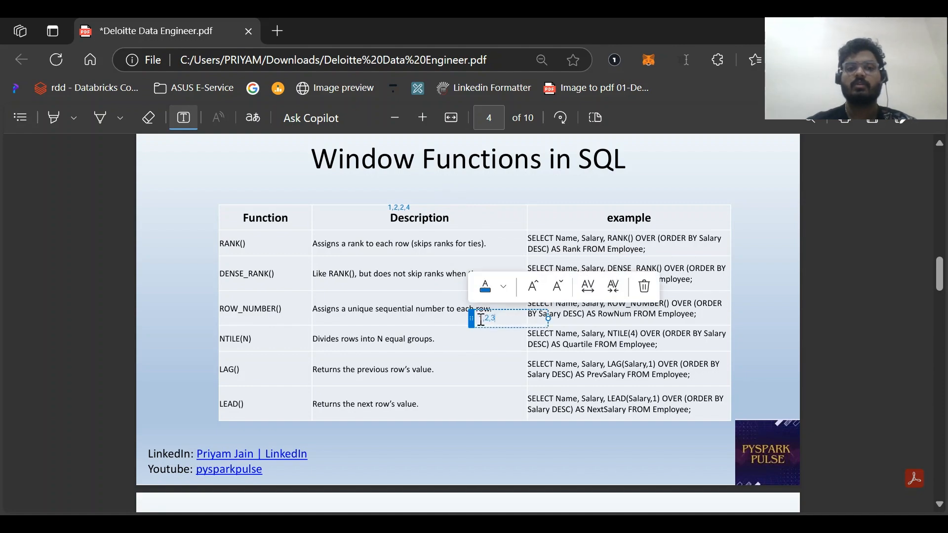
pyautogui.moveTo(796, 260)
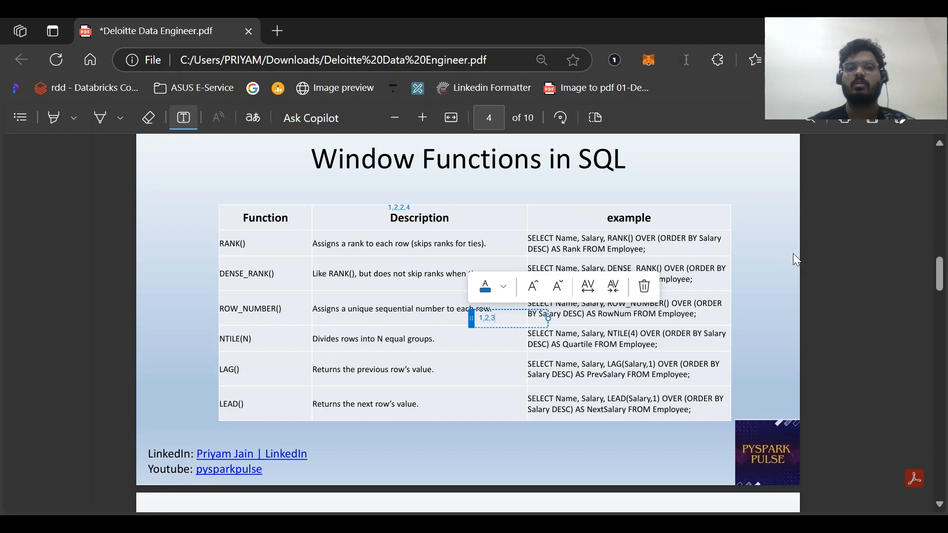
pyautogui.click(556, 327)
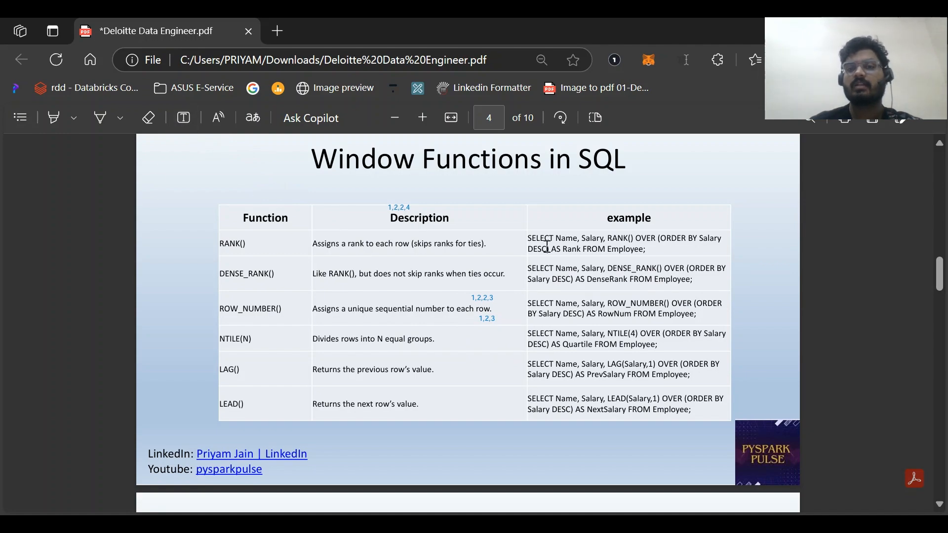
pyautogui.moveTo(674, 261)
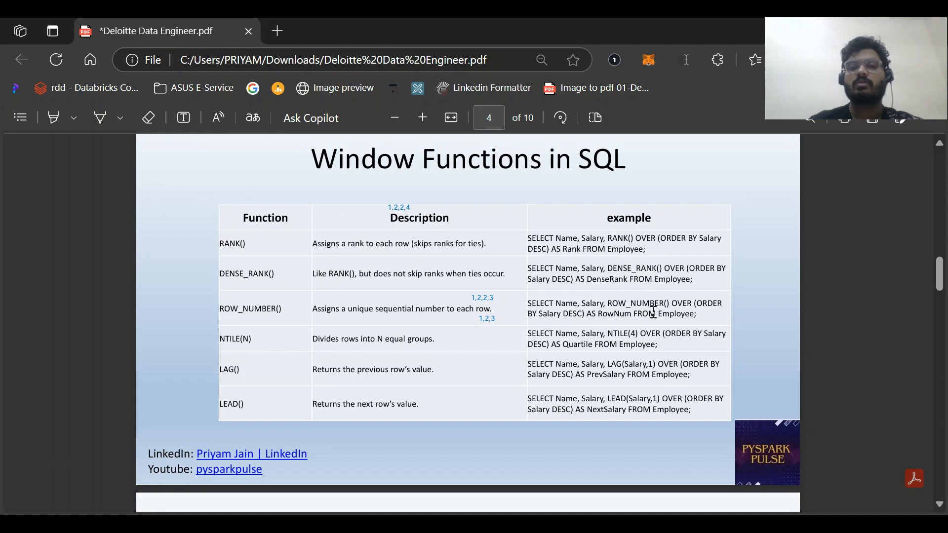
pyautogui.moveTo(619, 300)
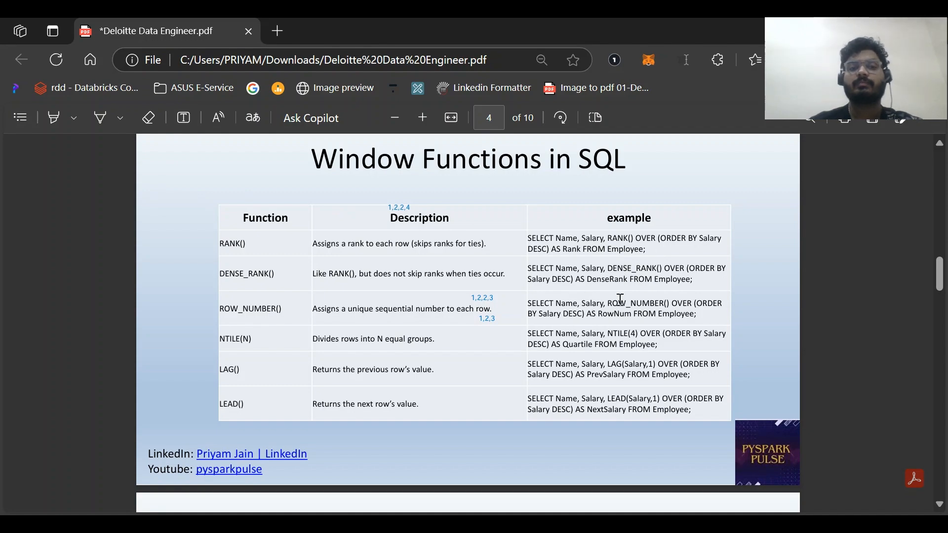
pyautogui.moveTo(354, 362)
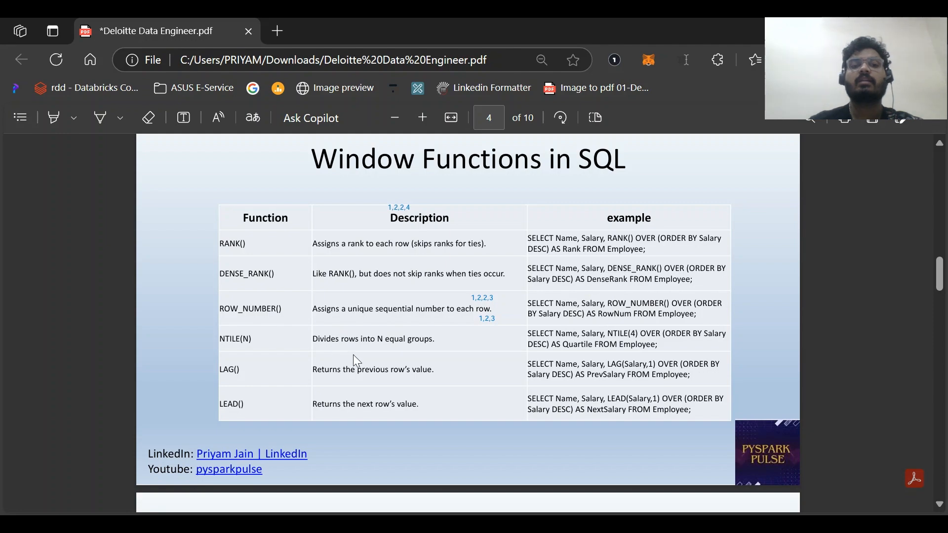
pyautogui.moveTo(453, 354)
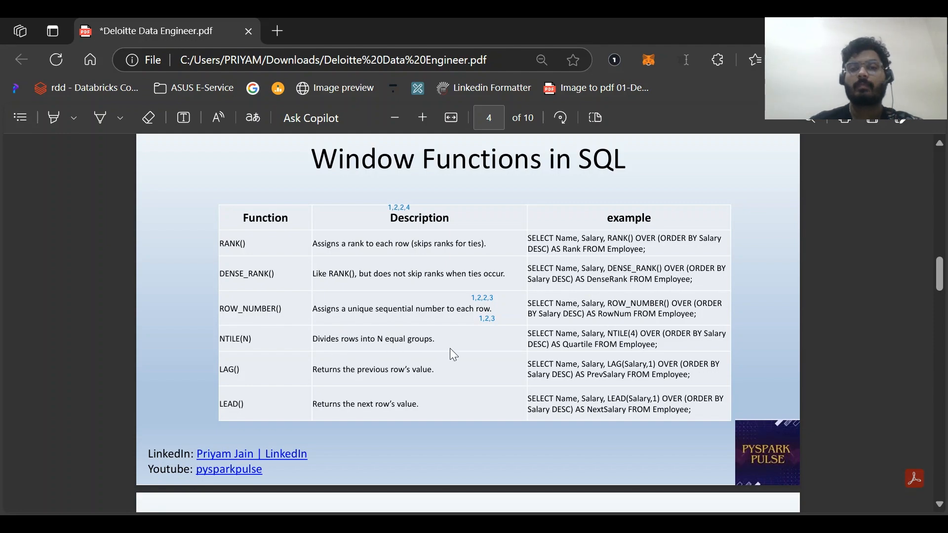
pyautogui.moveTo(614, 343)
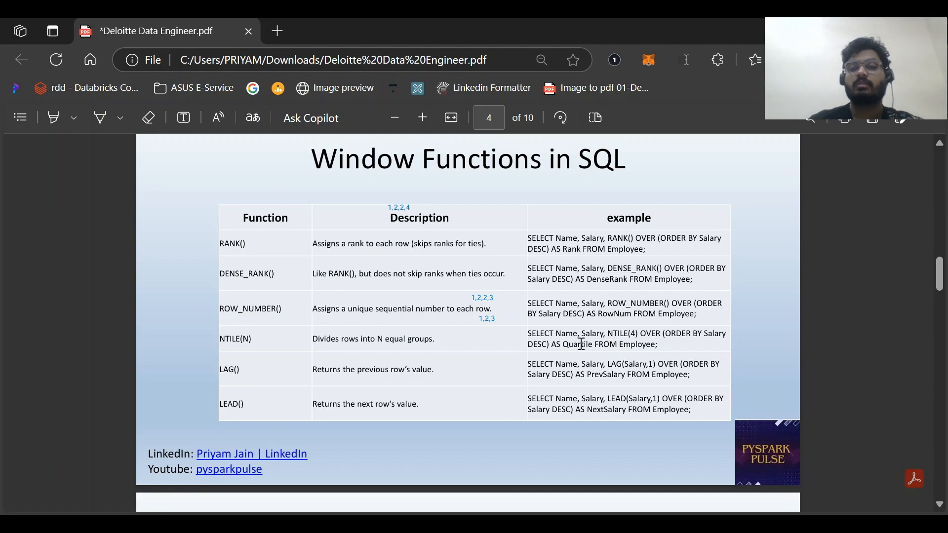
pyautogui.moveTo(635, 340)
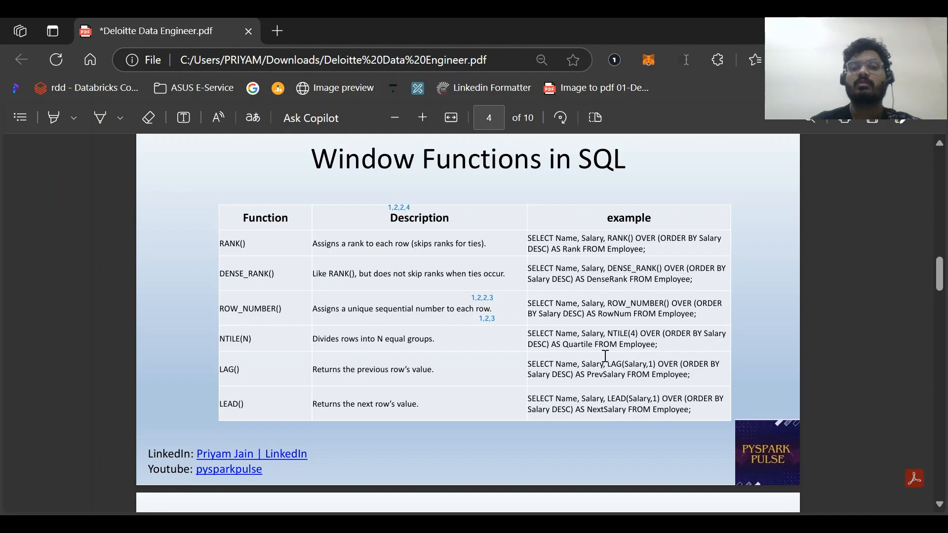
pyautogui.moveTo(667, 358)
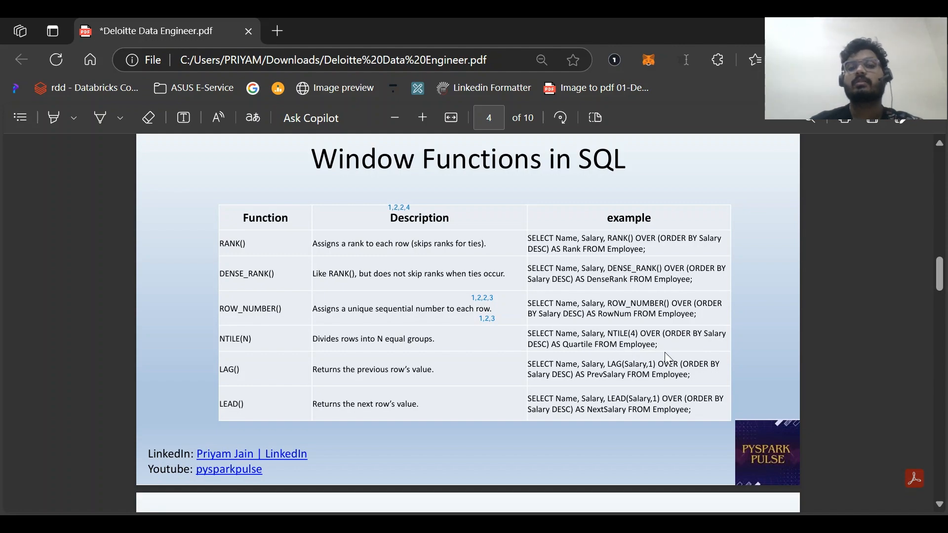
pyautogui.moveTo(657, 345)
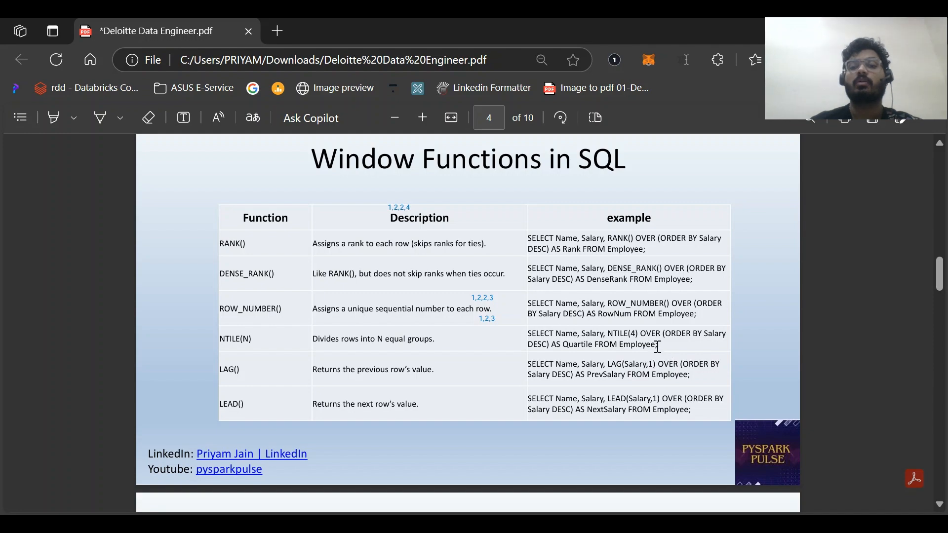
pyautogui.moveTo(541, 349)
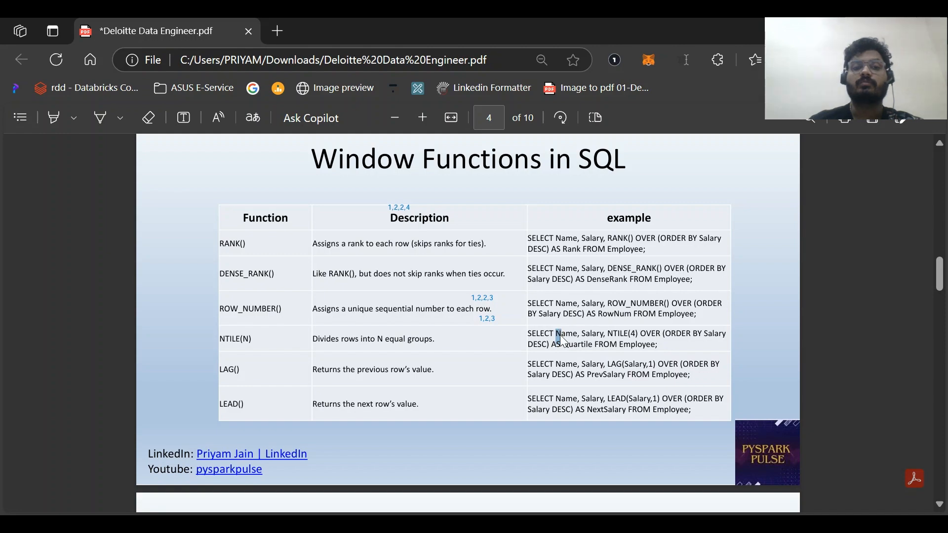
pyautogui.moveTo(193, 383)
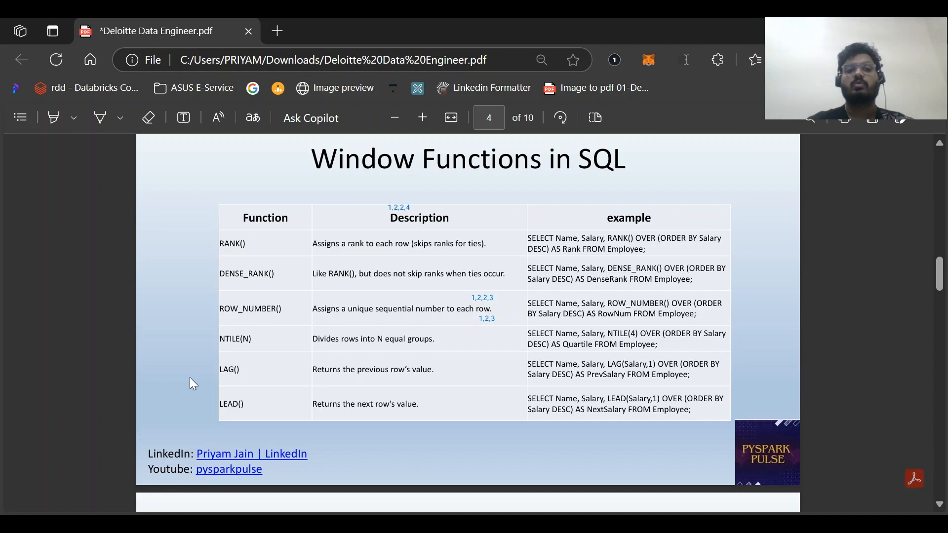
pyautogui.moveTo(429, 400)
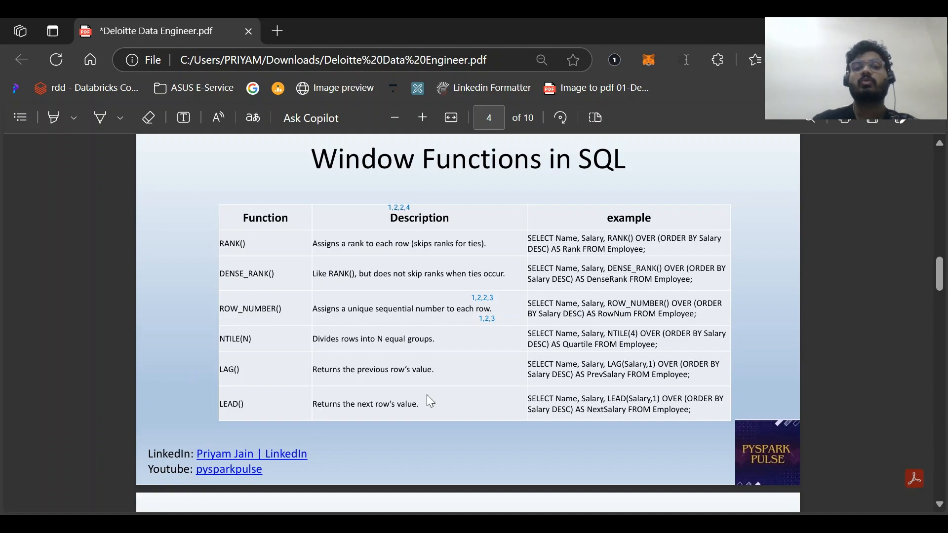
pyautogui.moveTo(473, 402)
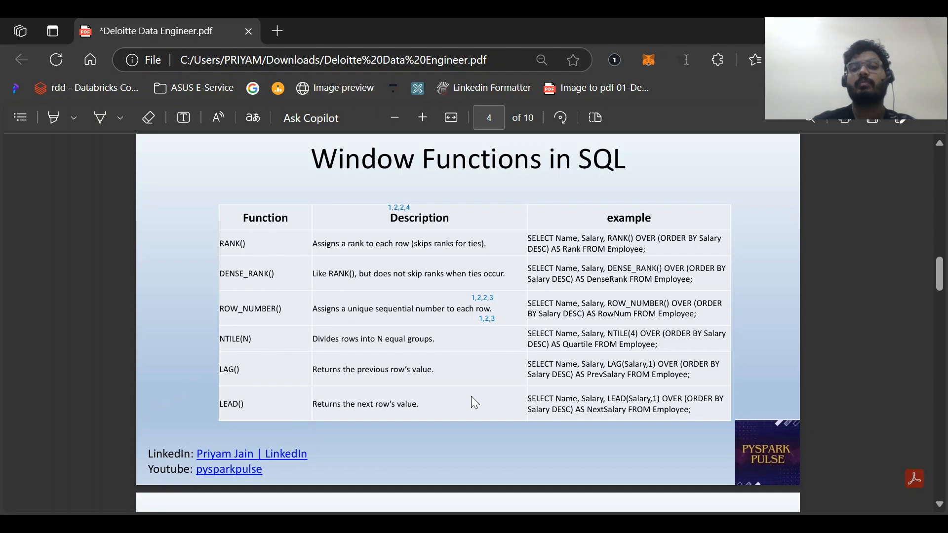
pyautogui.moveTo(441, 394)
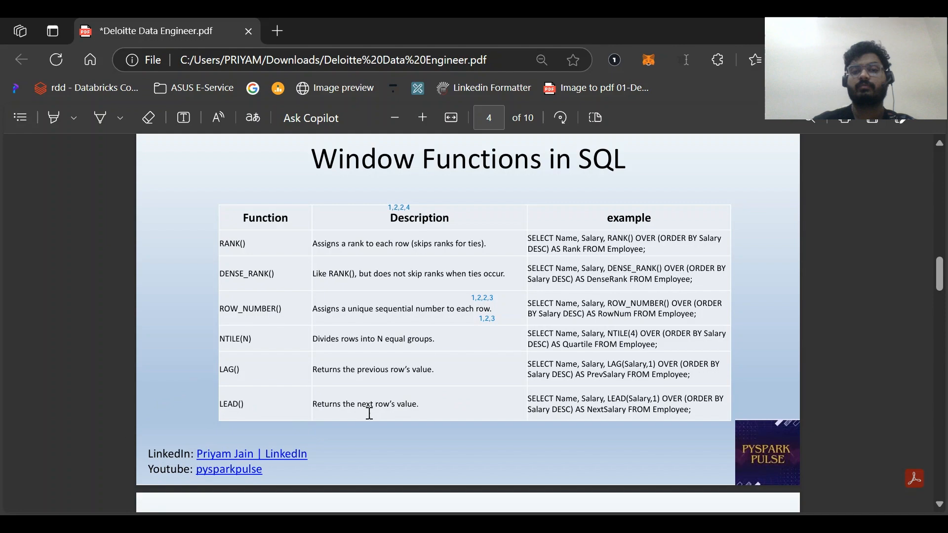
pyautogui.scroll(3)
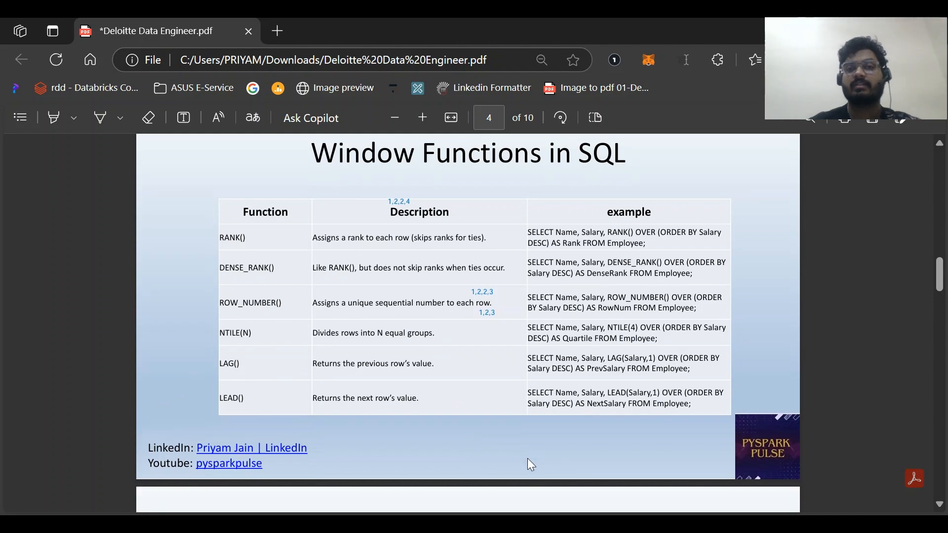
# Step: Scroll until page 5's How to Optimize a Slow Query heading shows below the table
pyautogui.scroll(-3)
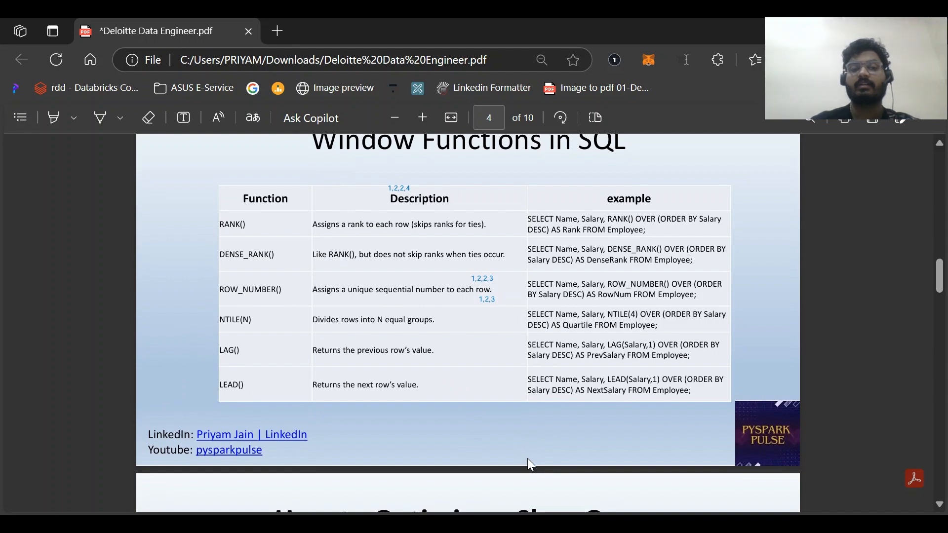
pyautogui.scroll(-3)
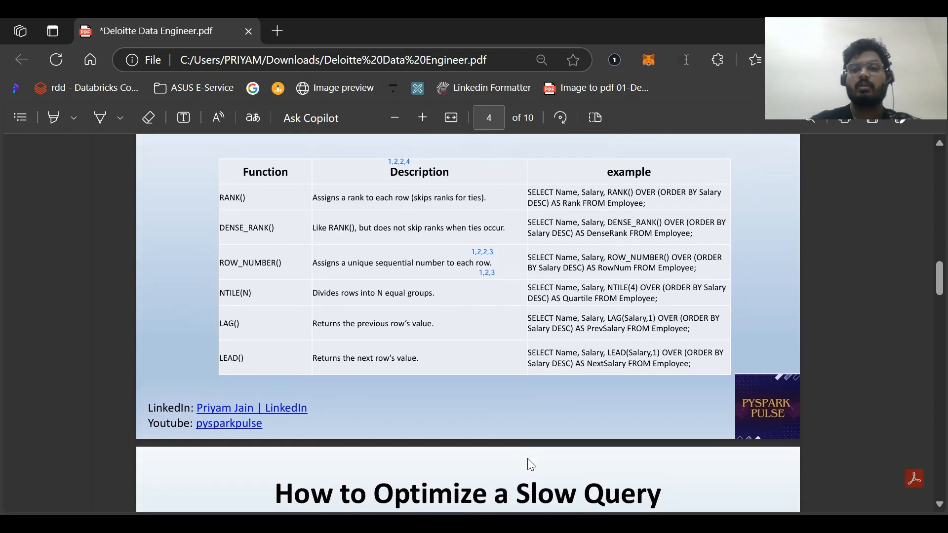
pyautogui.scroll(3)
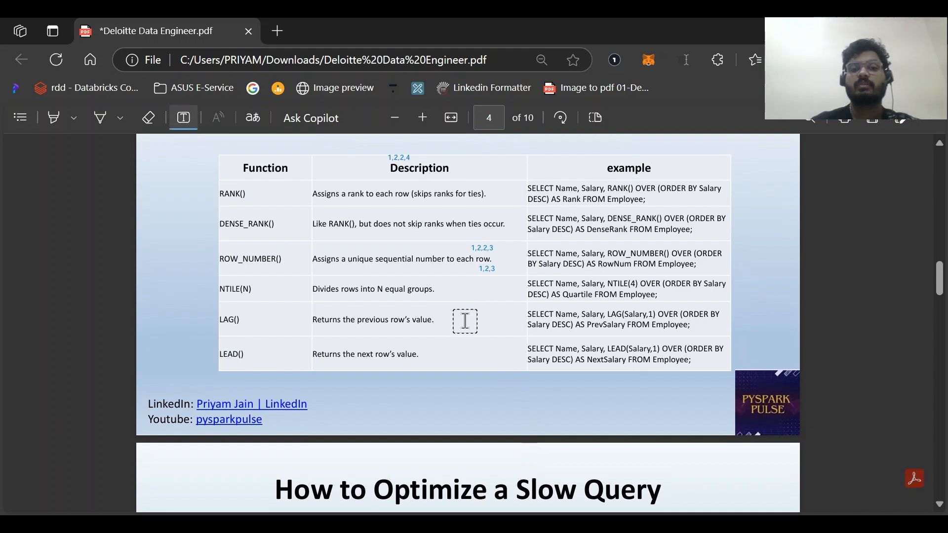
pyautogui.moveTo(476, 325)
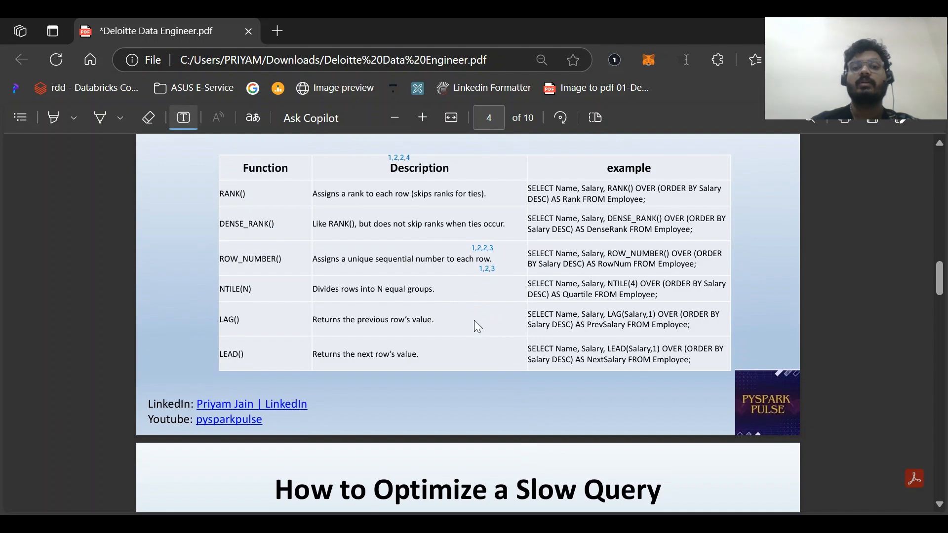
# Step: Add notes null beside LAG() and last null beside LEAD(), then continue to page 5
pyautogui.click(489, 319)
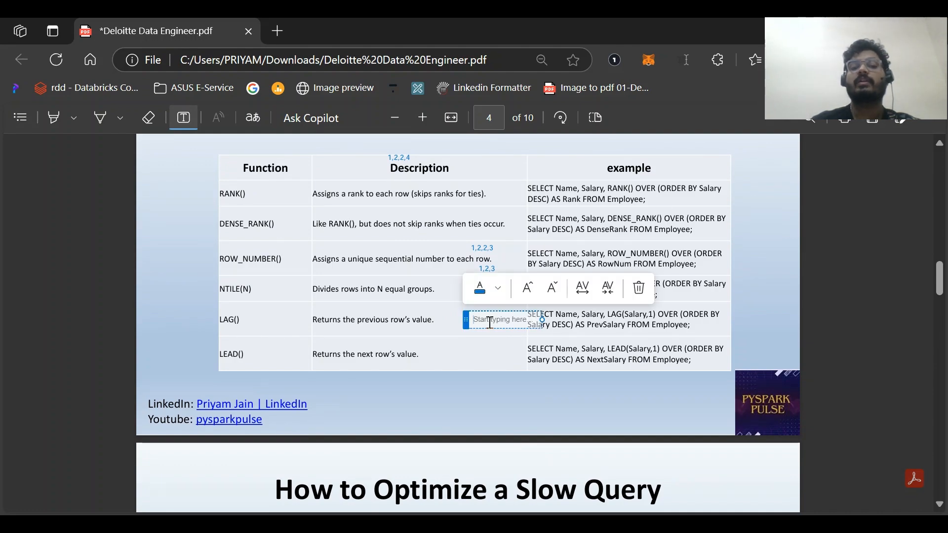
pyautogui.write('null')
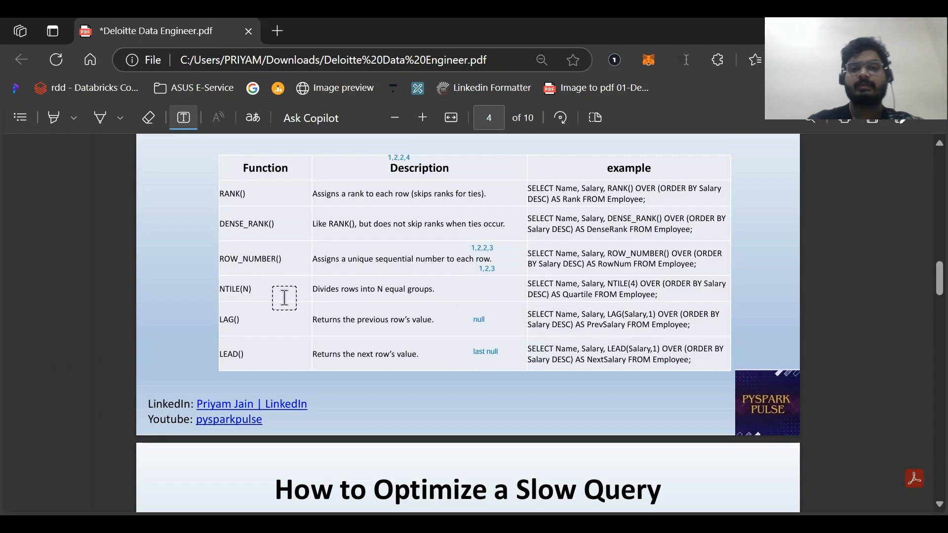
pyautogui.scroll(-3)
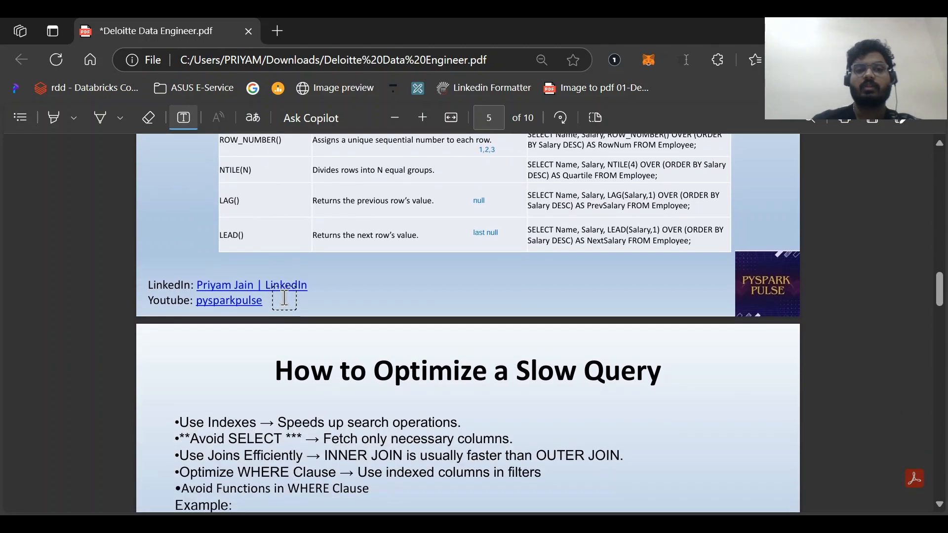
# Step: Review page 5's slow-query tips, selecting 'indexed' and the BETWEEN date-range example
pyautogui.scroll(-3)
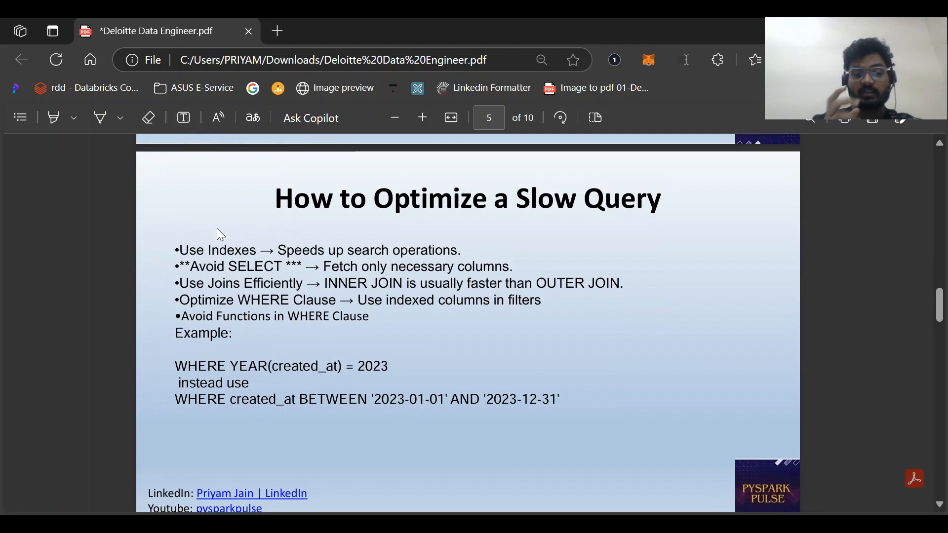
pyautogui.moveTo(199, 268)
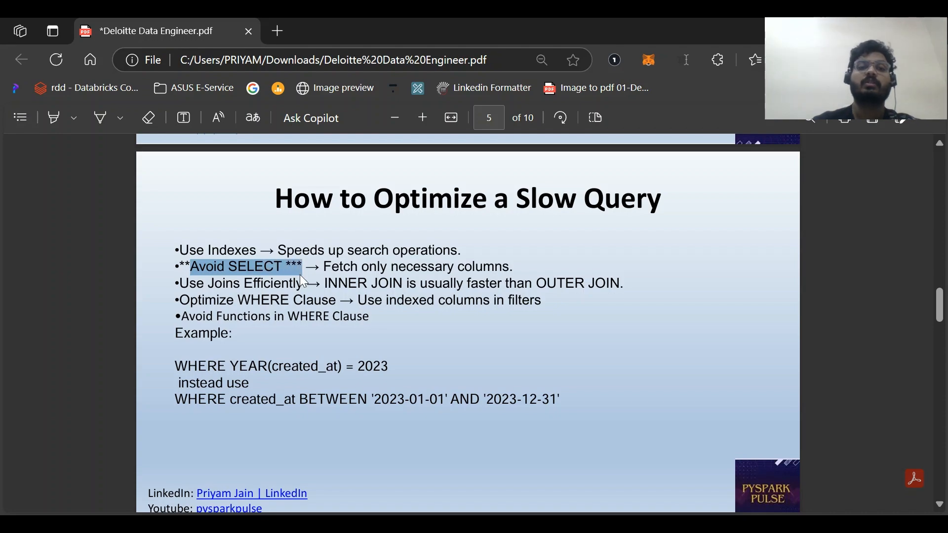
pyautogui.click(519, 266)
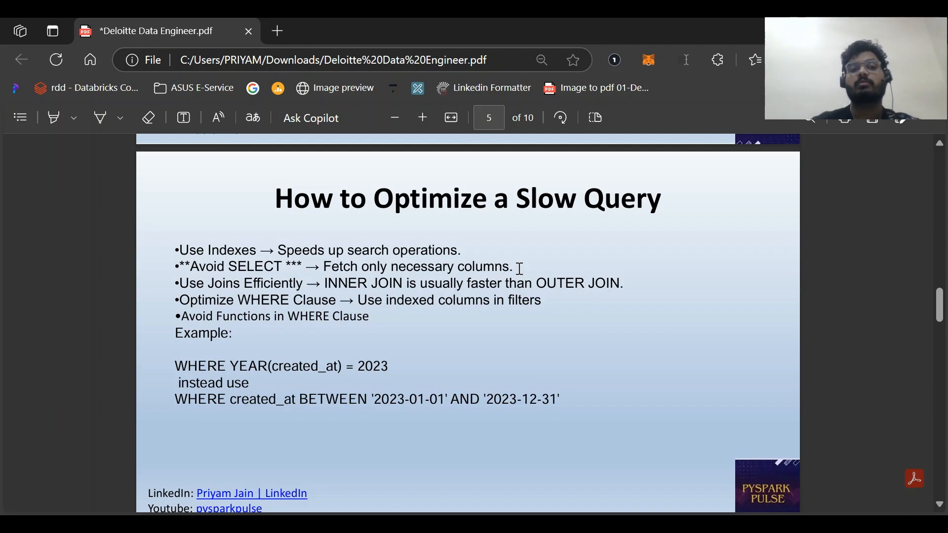
pyautogui.moveTo(256, 293)
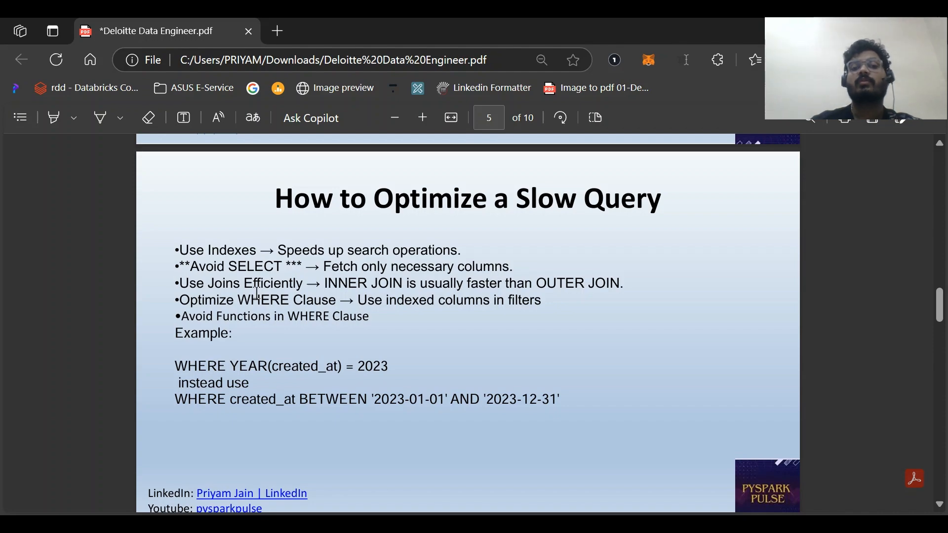
pyautogui.moveTo(513, 302)
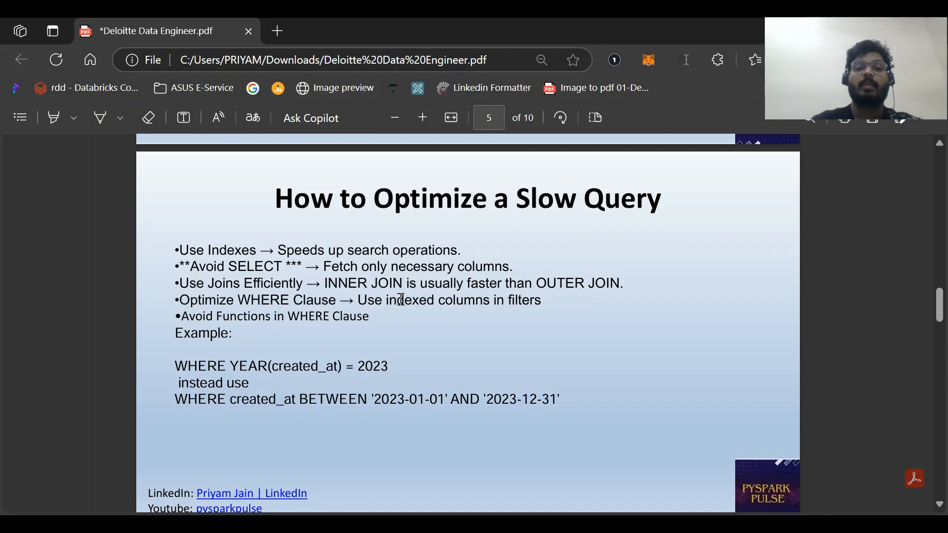
pyautogui.doubleClick(263, 300)
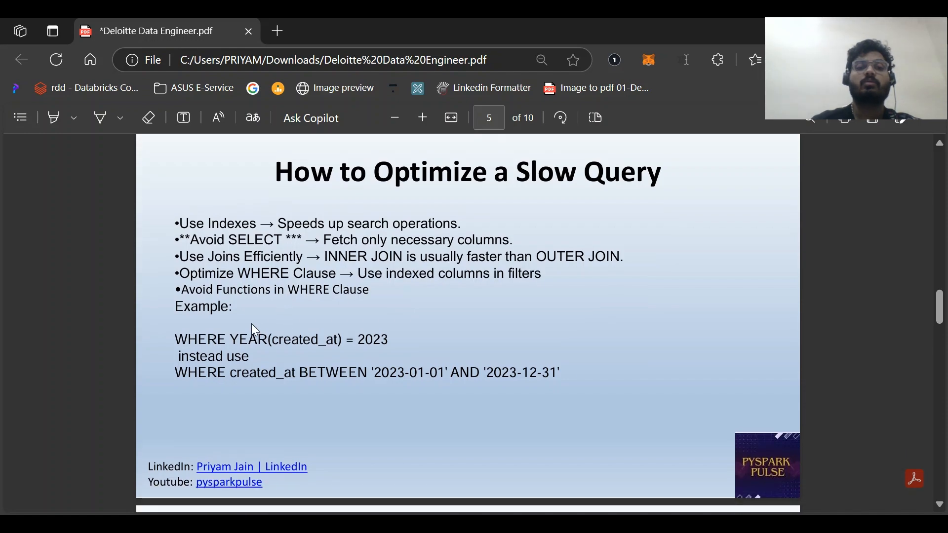
pyautogui.moveTo(209, 297)
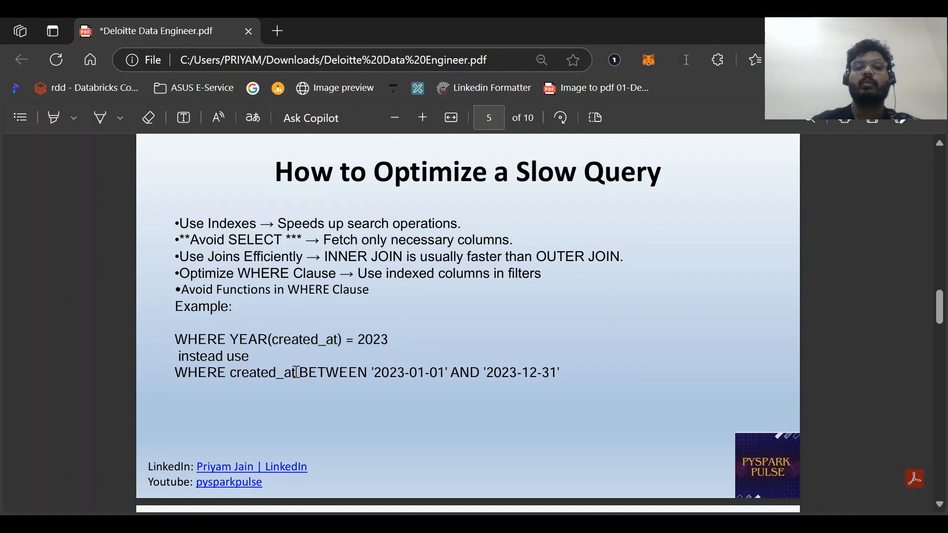
pyautogui.moveTo(515, 415)
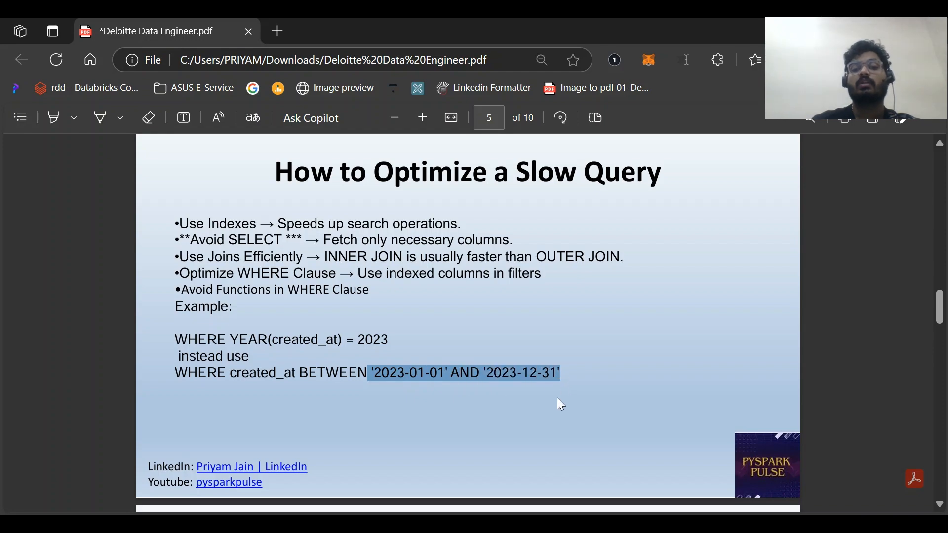
pyautogui.click(556, 413)
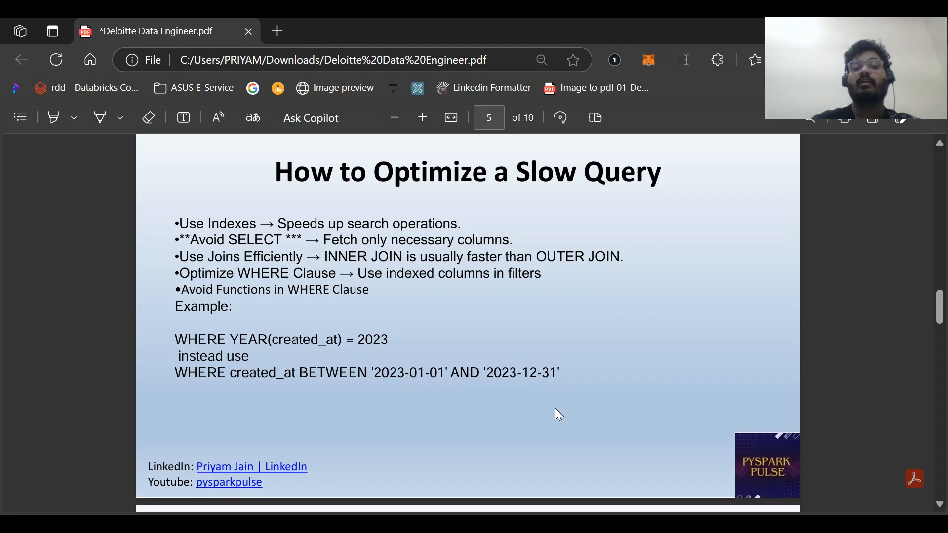
# Step: Scroll through page 6's Find Duplicate Records query until Handling NULL Values appears
pyautogui.scroll(-3)
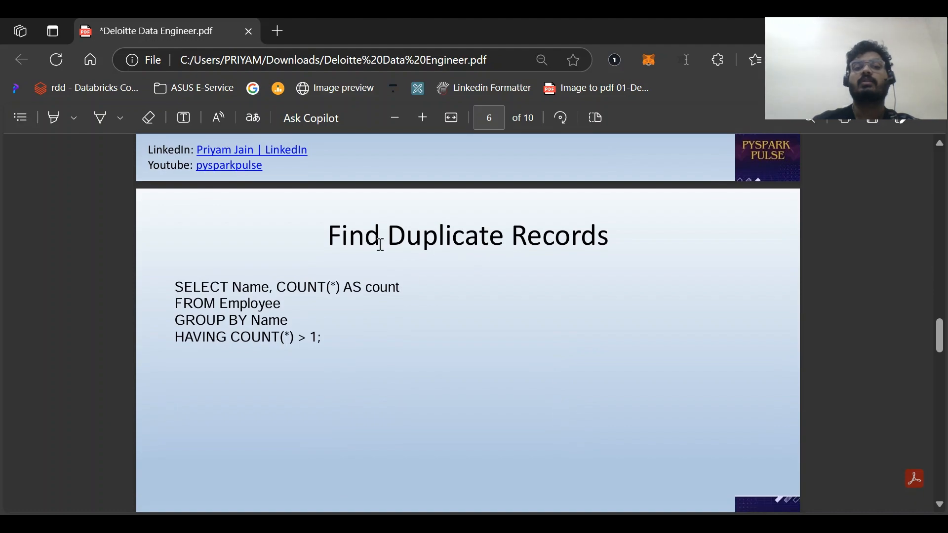
pyautogui.scroll(-3)
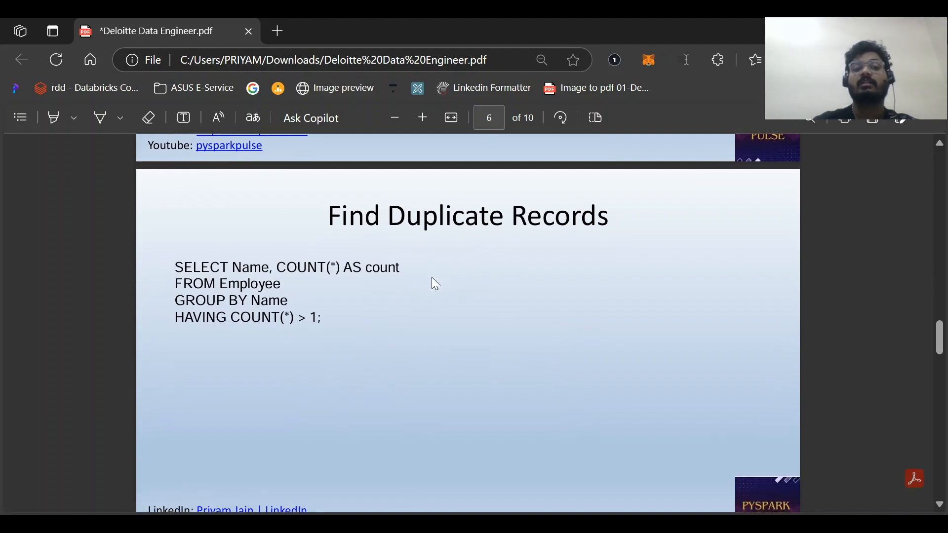
pyautogui.scroll(3)
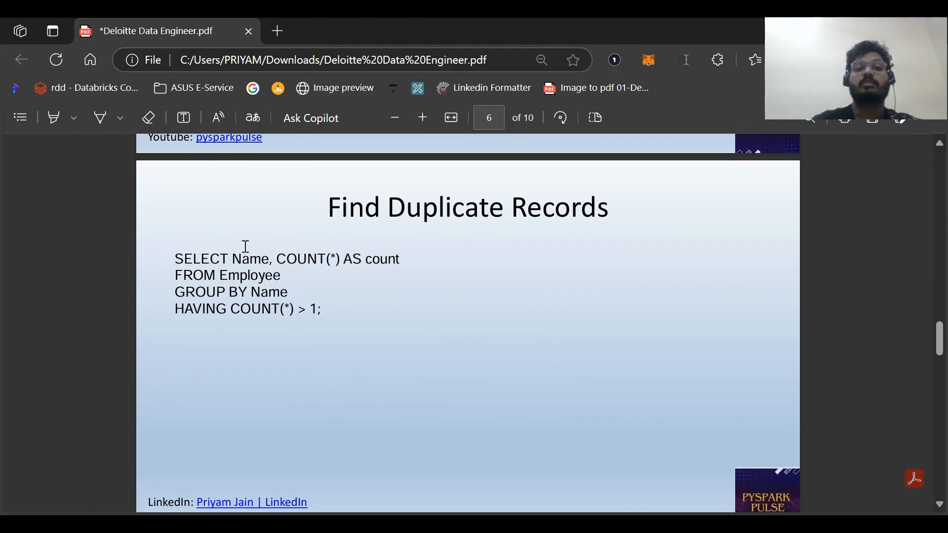
pyautogui.moveTo(310, 309)
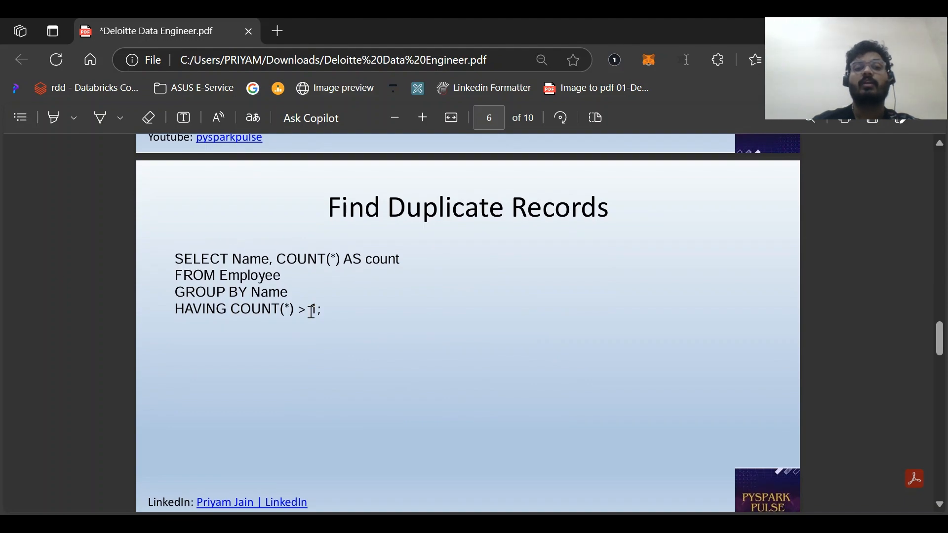
pyautogui.scroll(-3)
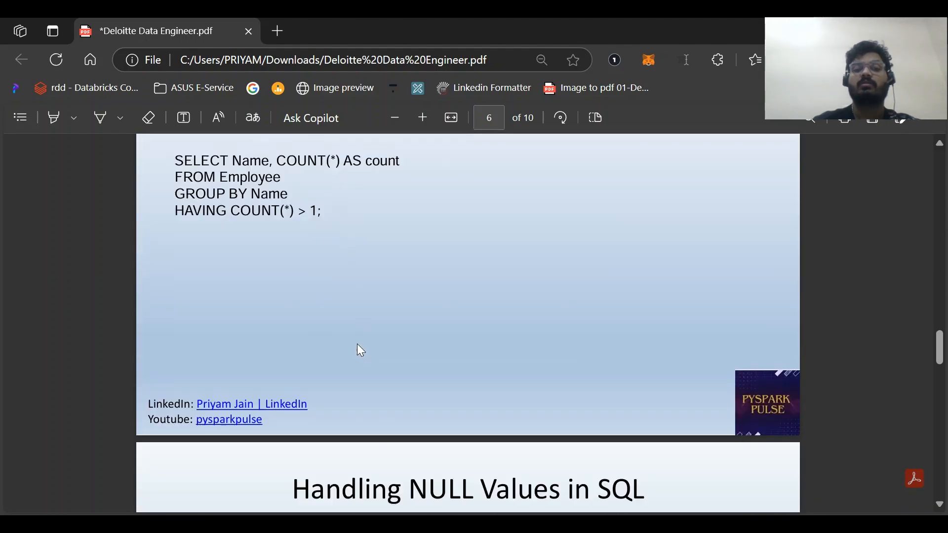
# Step: Align page 7, Handling NULL Values in SQL, fully in the window
pyautogui.scroll(-3)
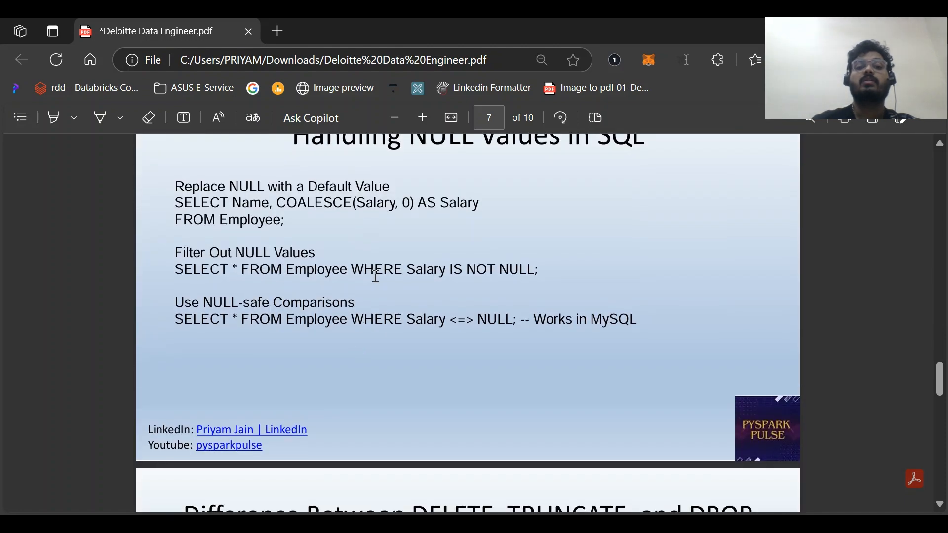
pyautogui.scroll(3)
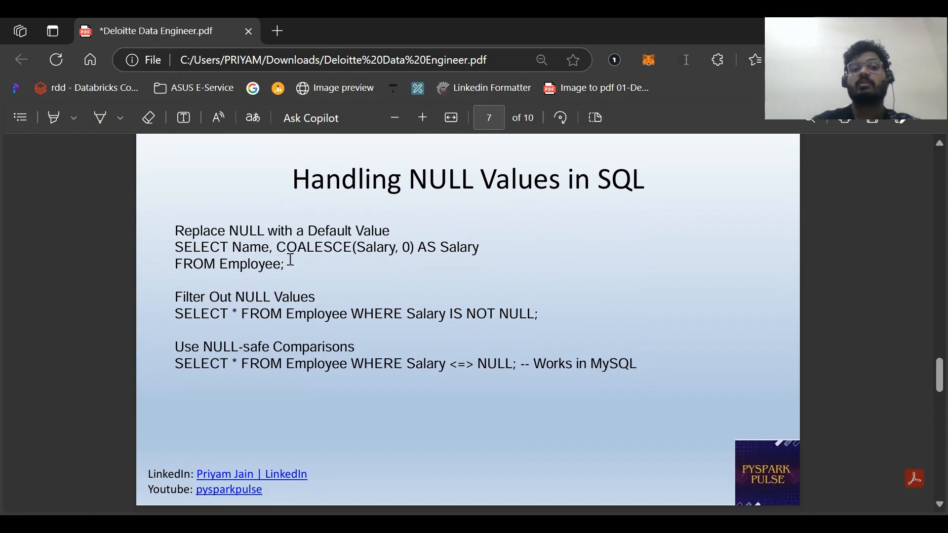
pyautogui.moveTo(359, 278)
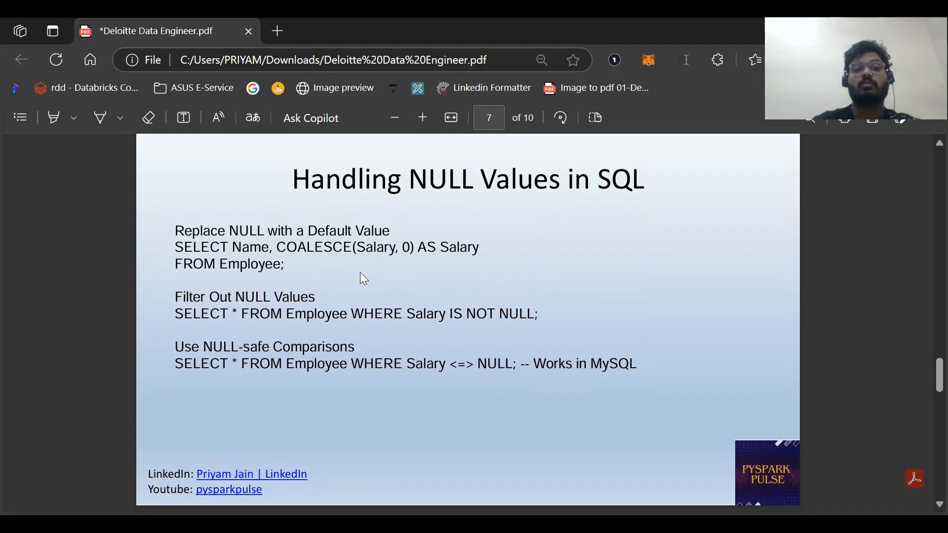
pyautogui.moveTo(414, 259)
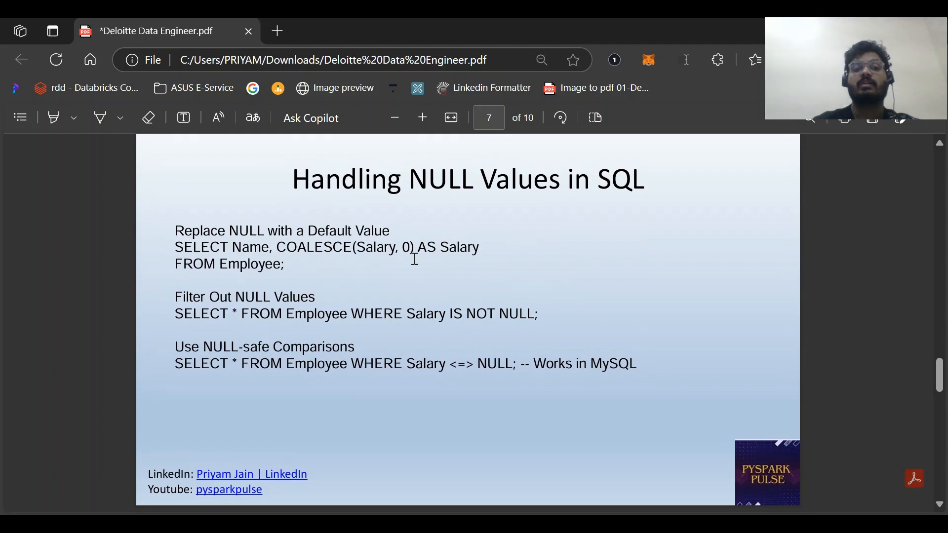
pyautogui.moveTo(435, 322)
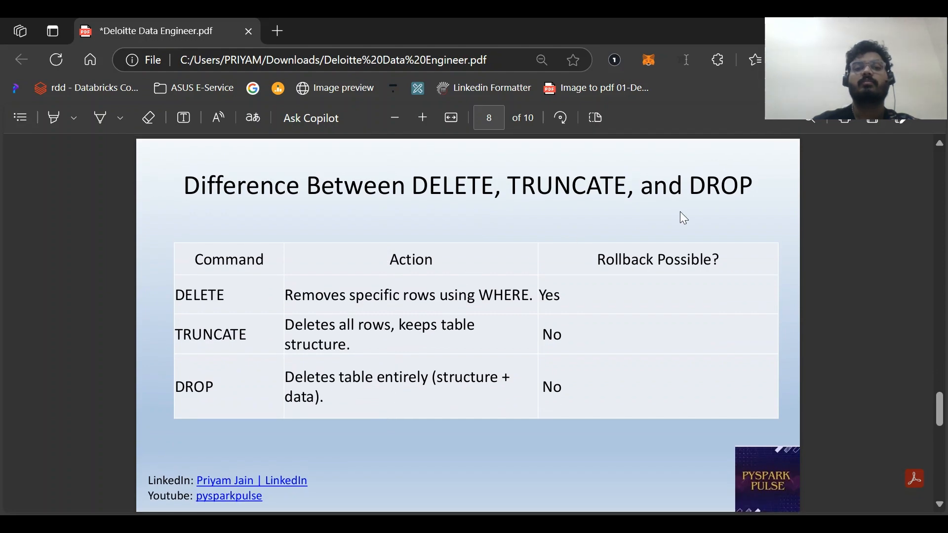
pyautogui.moveTo(274, 320)
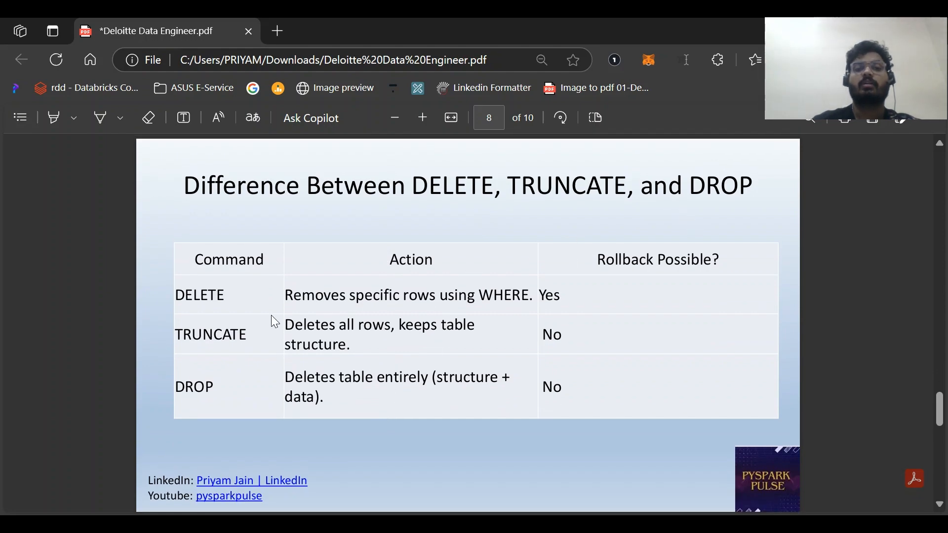
pyautogui.moveTo(493, 305)
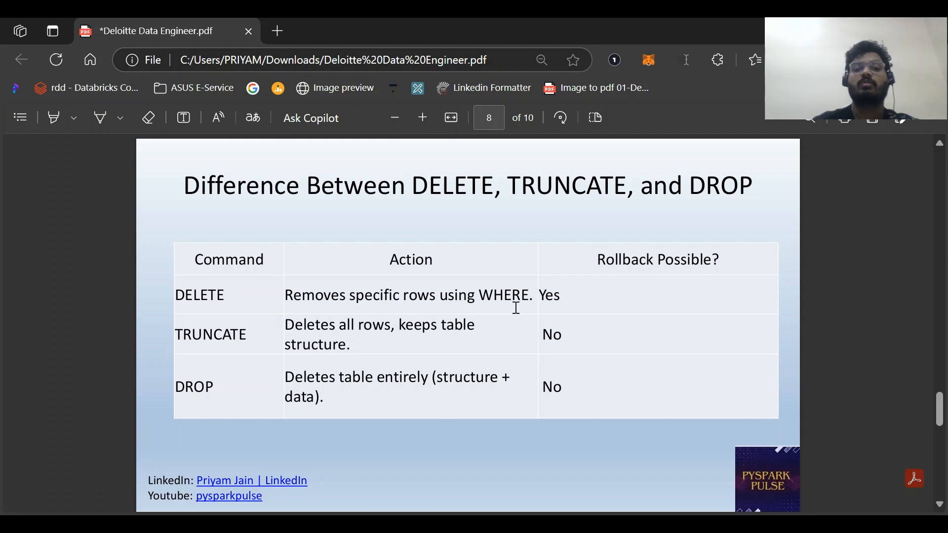
pyautogui.moveTo(283, 321)
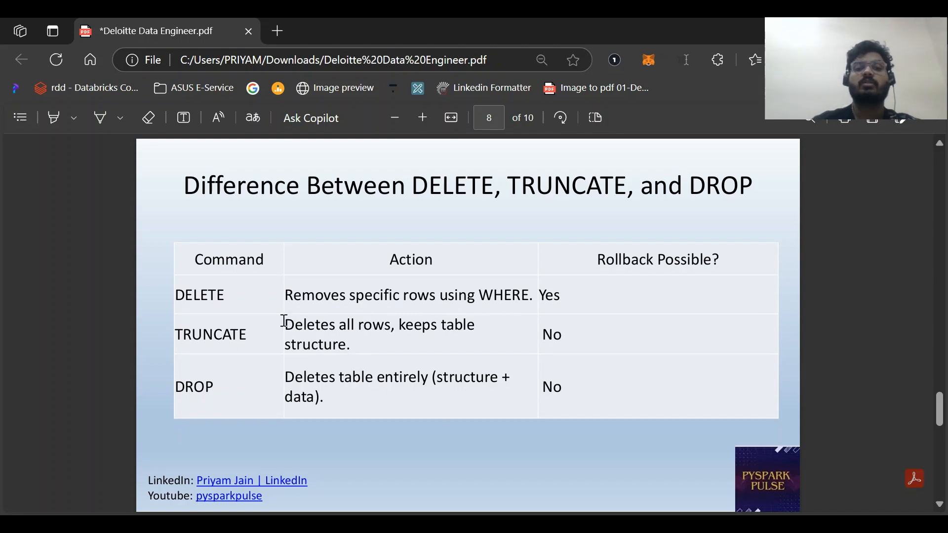
pyautogui.moveTo(567, 441)
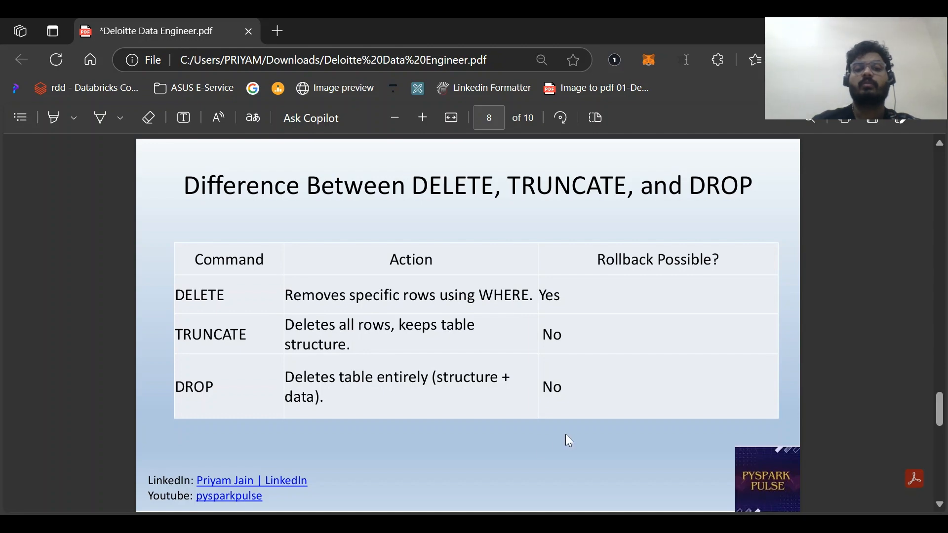
# Step: Scroll past page 8's DELETE/TRUNCATE/DROP table until the CTE page begins
pyautogui.scroll(-3)
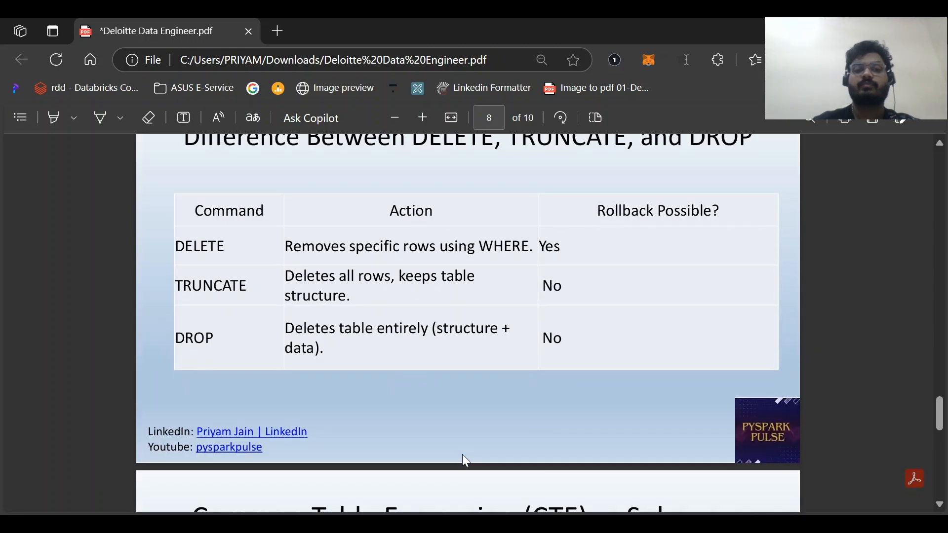
# Step: Scroll through page 9's CTE benefits, clearing the highlighted lines, until the running-total heading appears
pyautogui.scroll(-3)
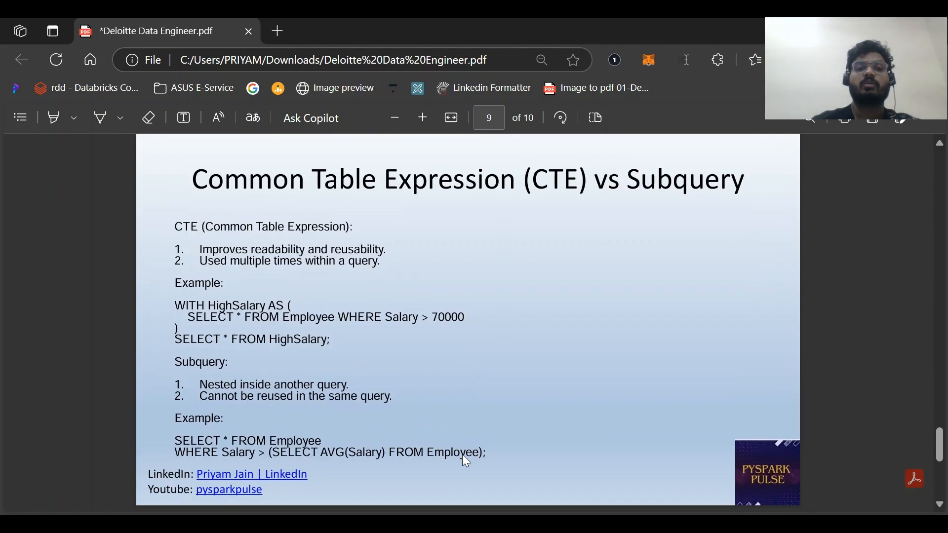
pyautogui.scroll(-3)
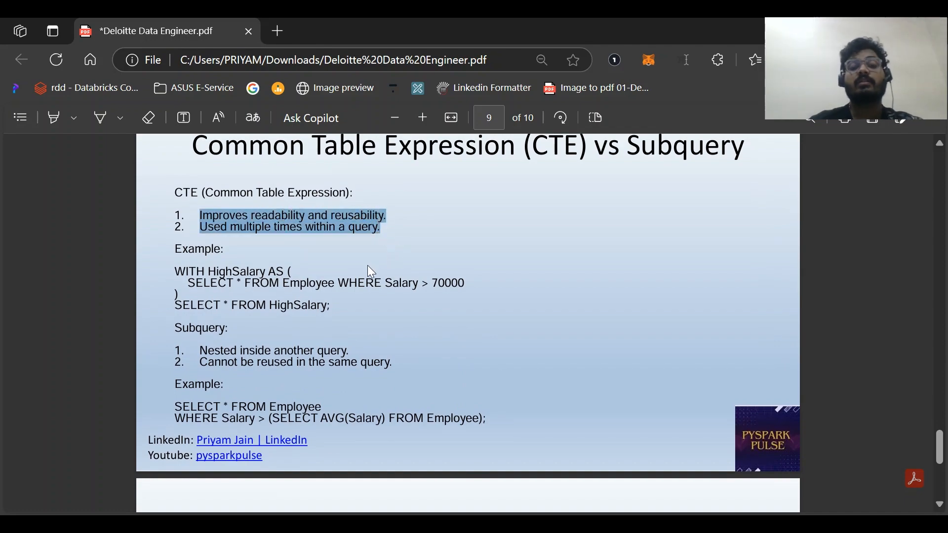
pyautogui.moveTo(427, 261)
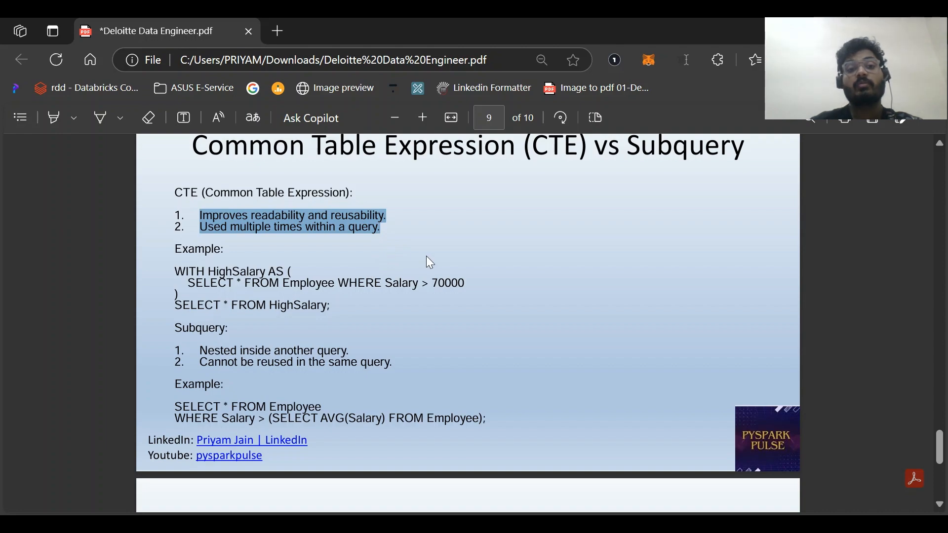
pyautogui.click(427, 260)
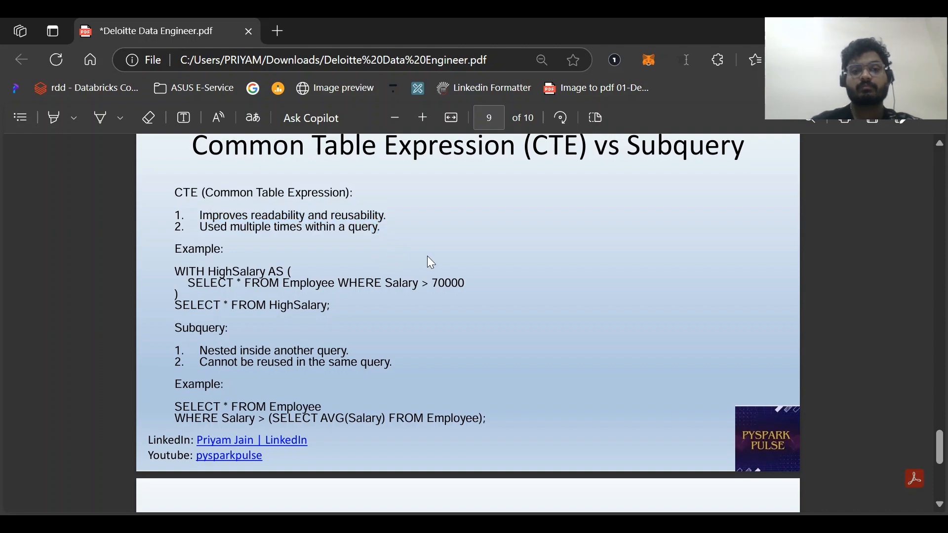
pyautogui.moveTo(254, 287)
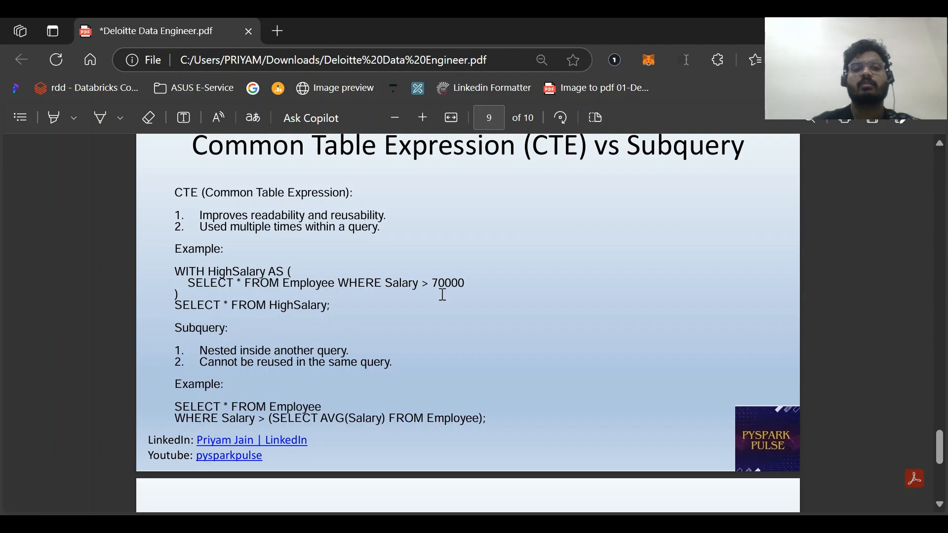
pyautogui.scroll(-3)
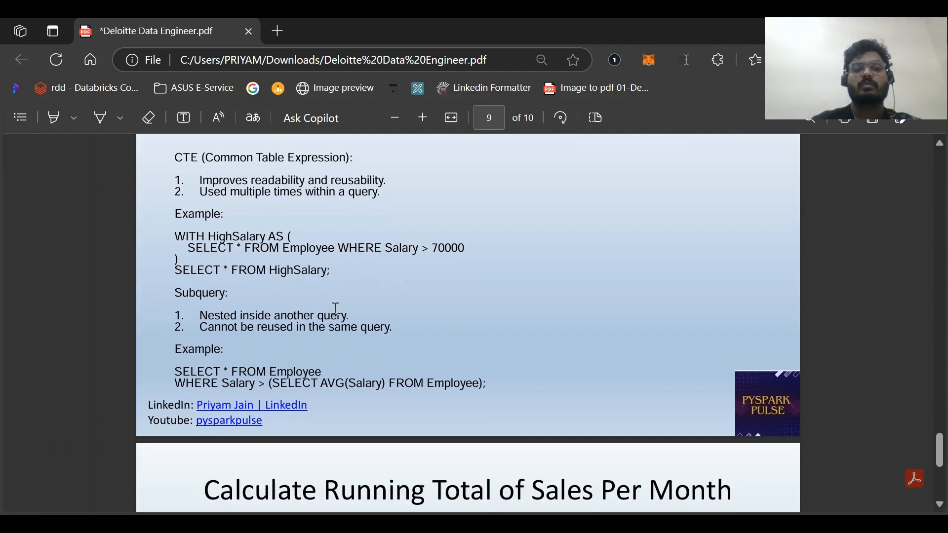
pyautogui.scroll(-3)
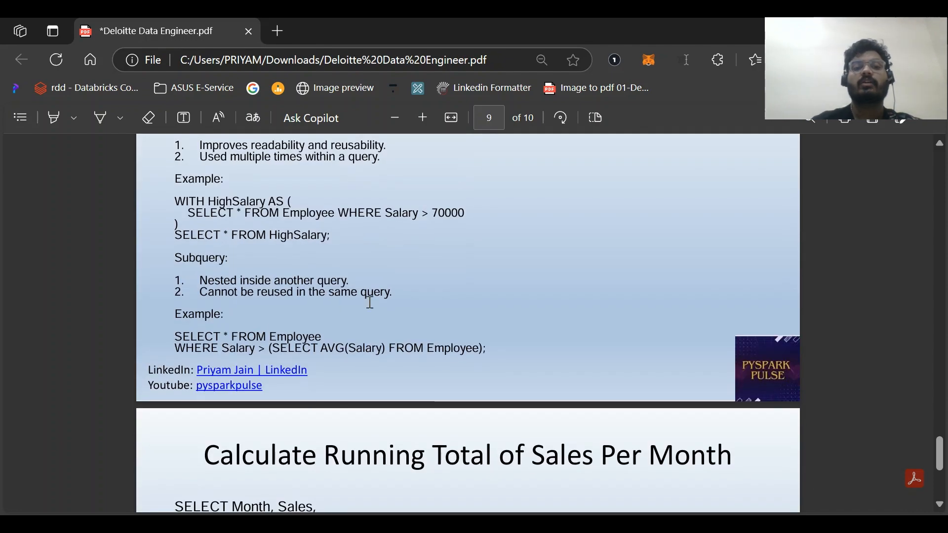
pyautogui.moveTo(355, 311)
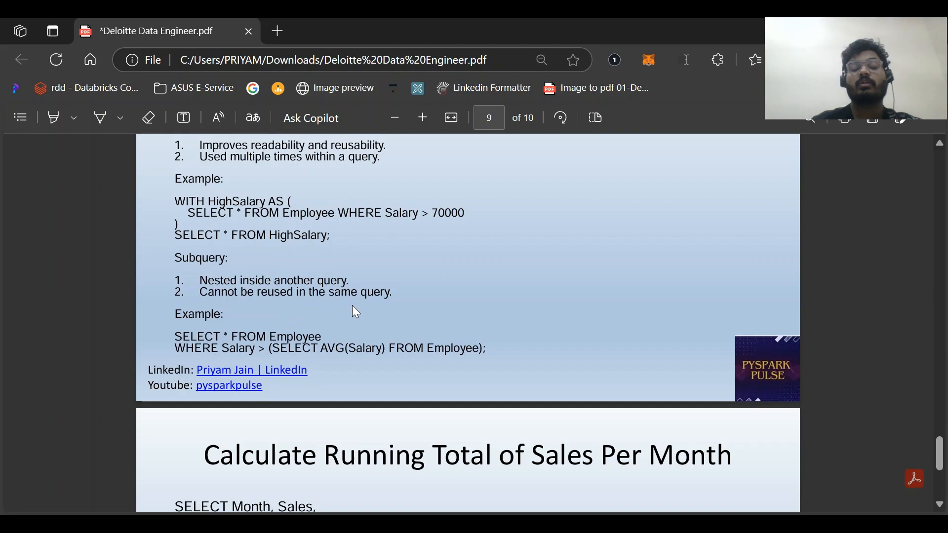
pyautogui.scroll(-3)
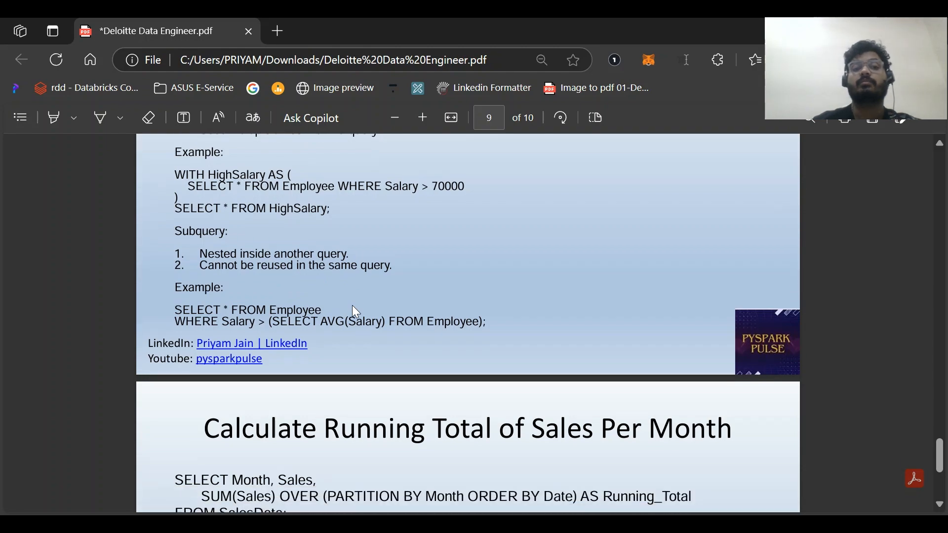
# Step: Bring page 10 fully into view so its SUM() OVER running-total query is readable
pyautogui.scroll(-3)
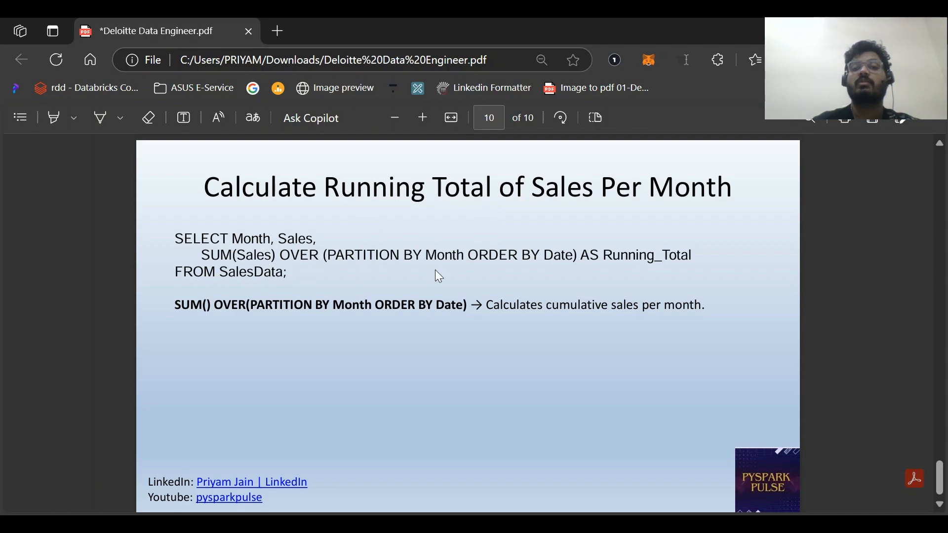
pyautogui.moveTo(385, 293)
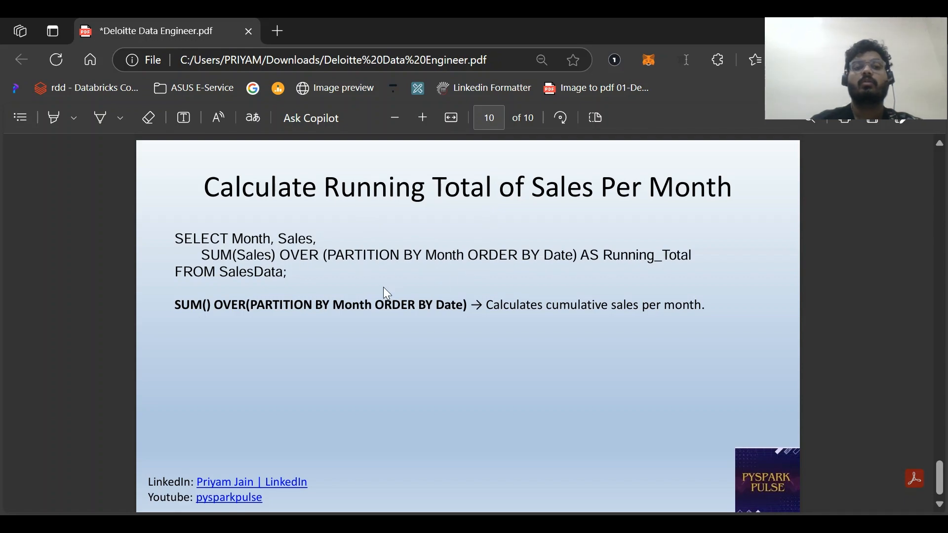
pyautogui.moveTo(295, 316)
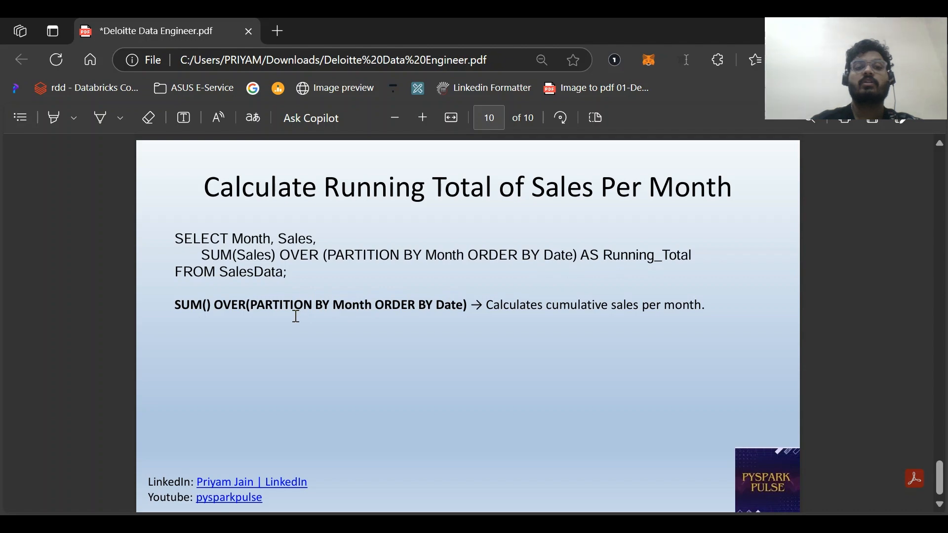
pyautogui.moveTo(618, 343)
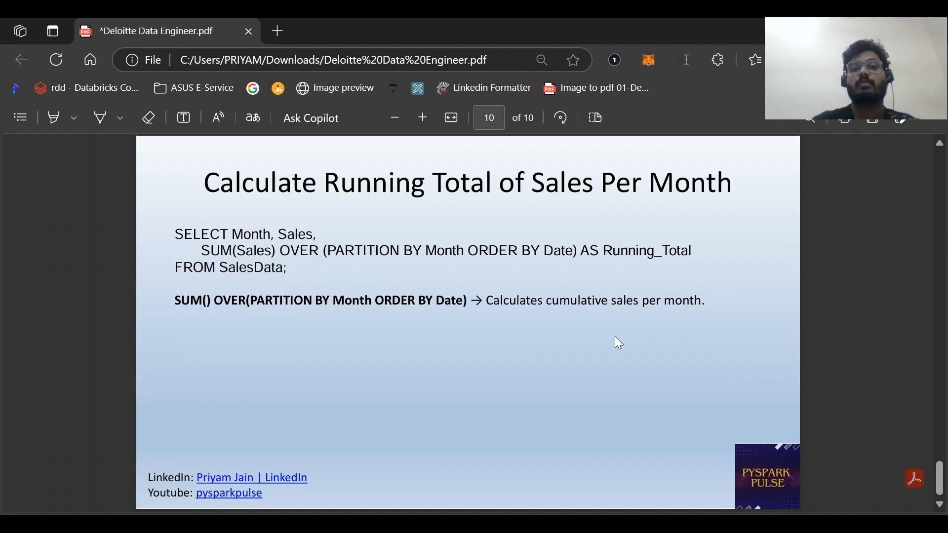
pyautogui.moveTo(589, 388)
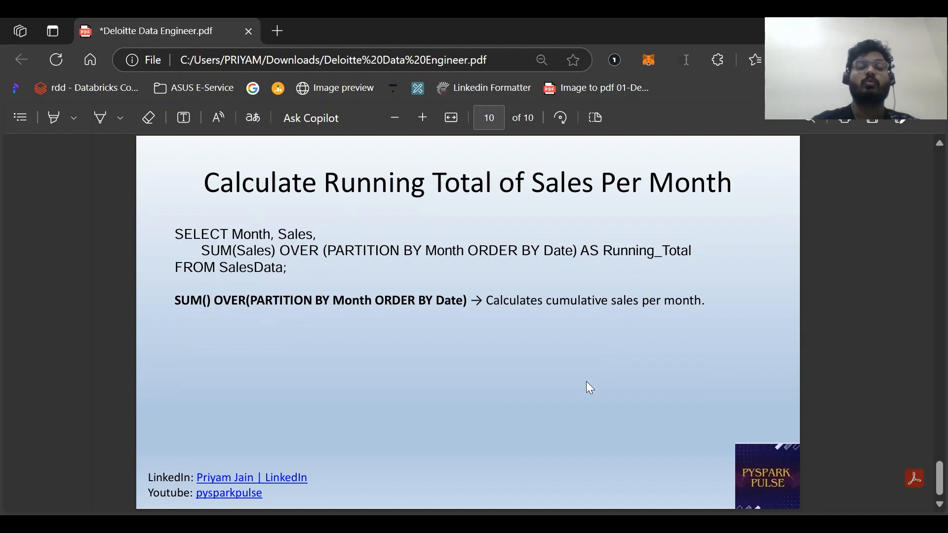